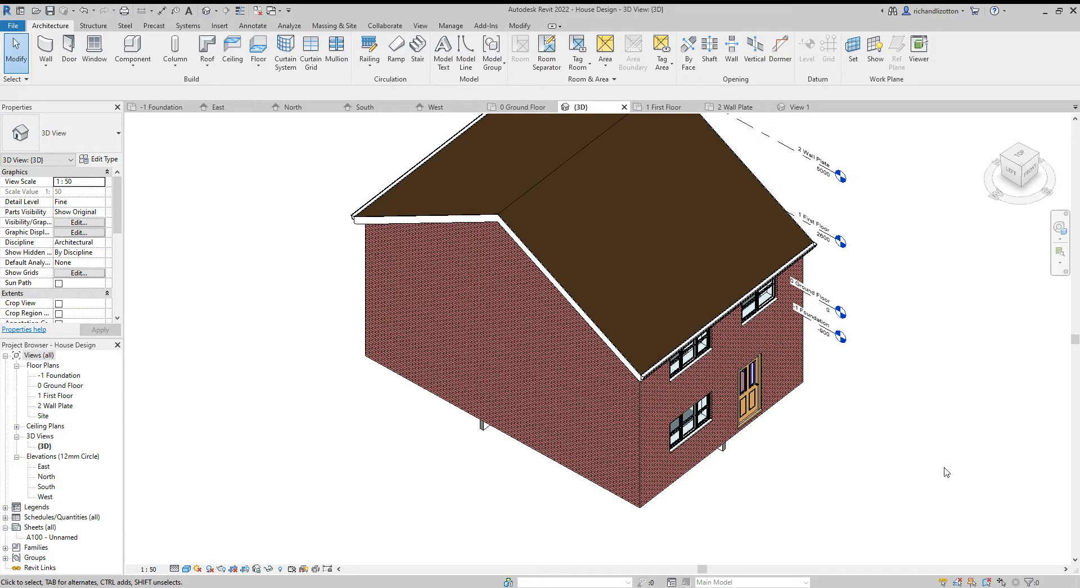
{"action": "mouse_move", "coordinate": [942, 480]}
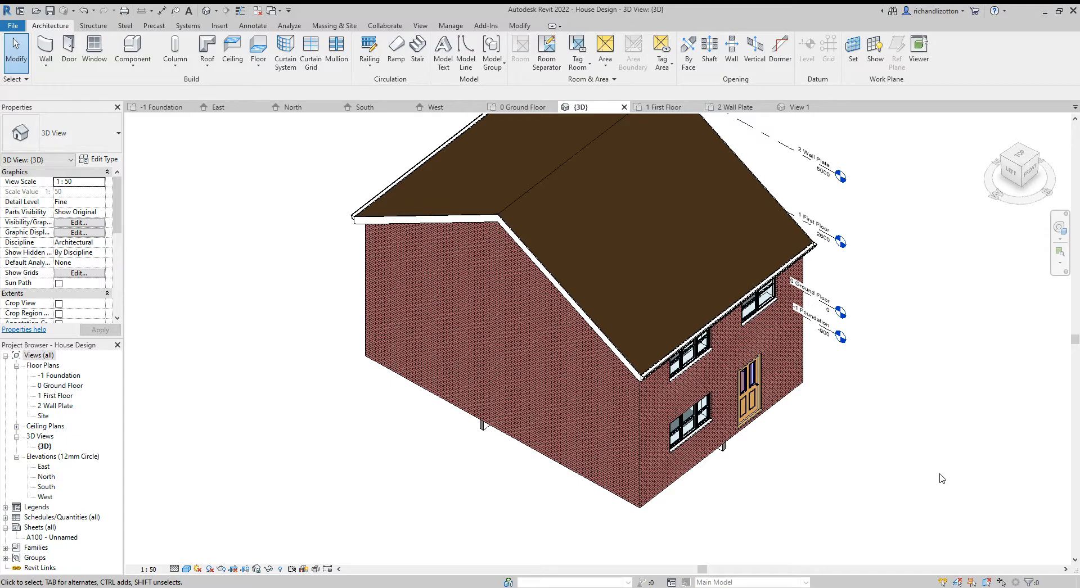
{"action": "mouse_move", "coordinate": [864, 464]}
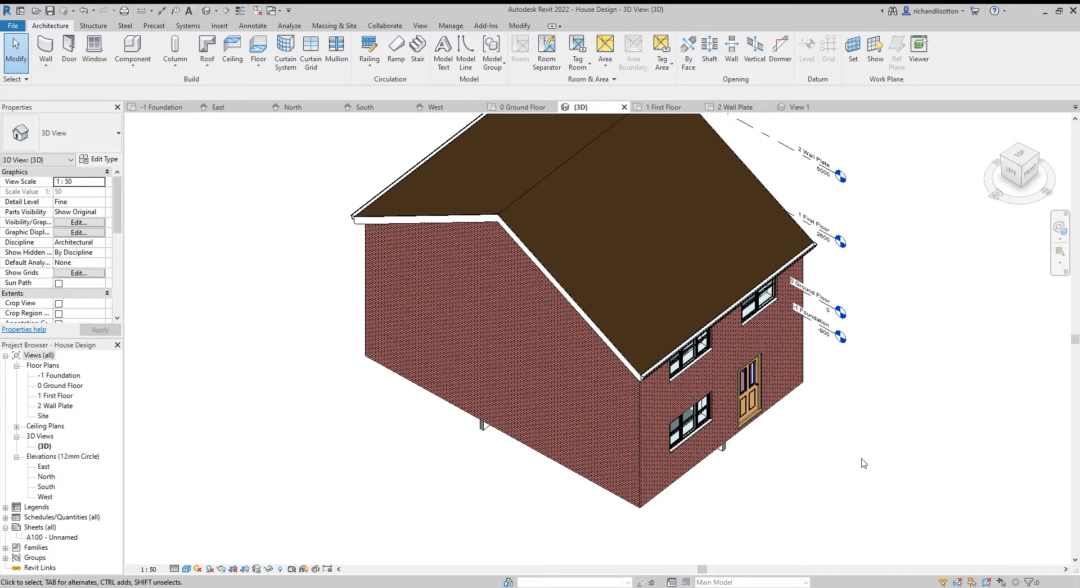
- Show the 0 Ground Floor plan zoomed on the lower-left wall corner and window
{"action": "left_click", "coordinate": [521, 107]}
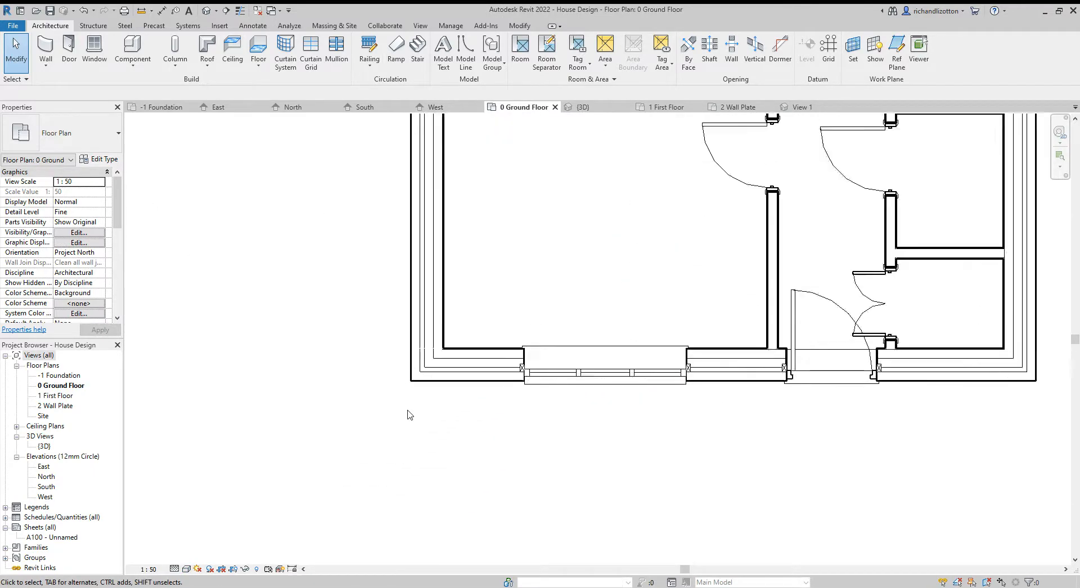
{"action": "scroll", "scroll_direction": "up", "scroll_amount": 3}
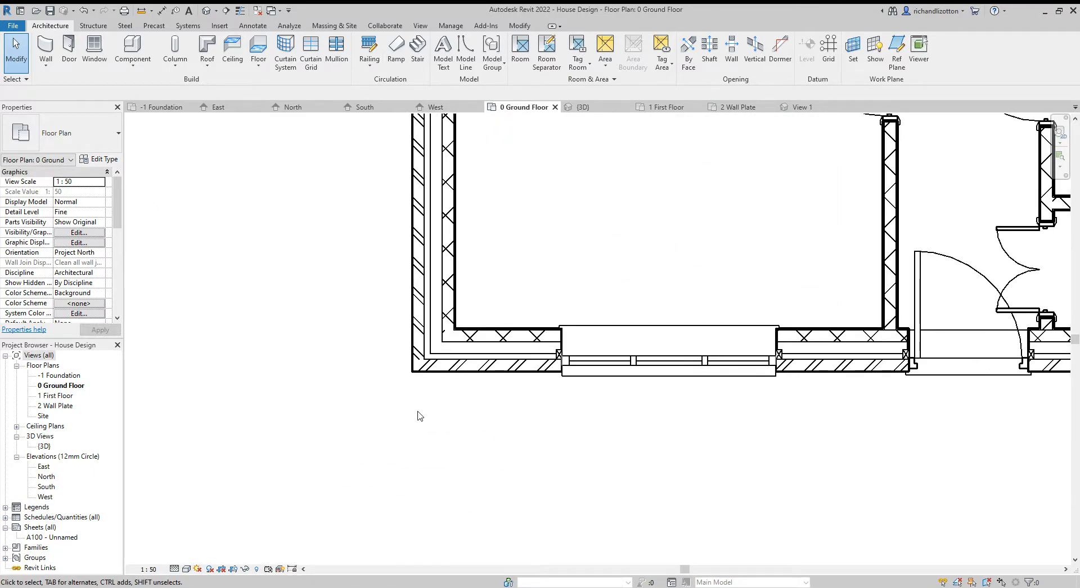
{"action": "mouse_move", "coordinate": [114, 116]}
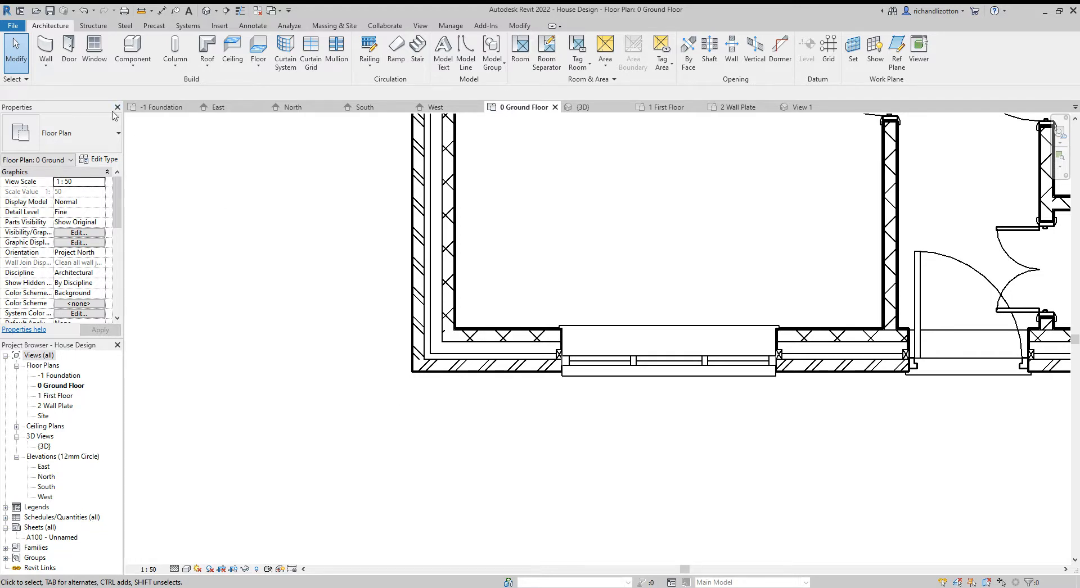
{"action": "mouse_move", "coordinate": [132, 51]}
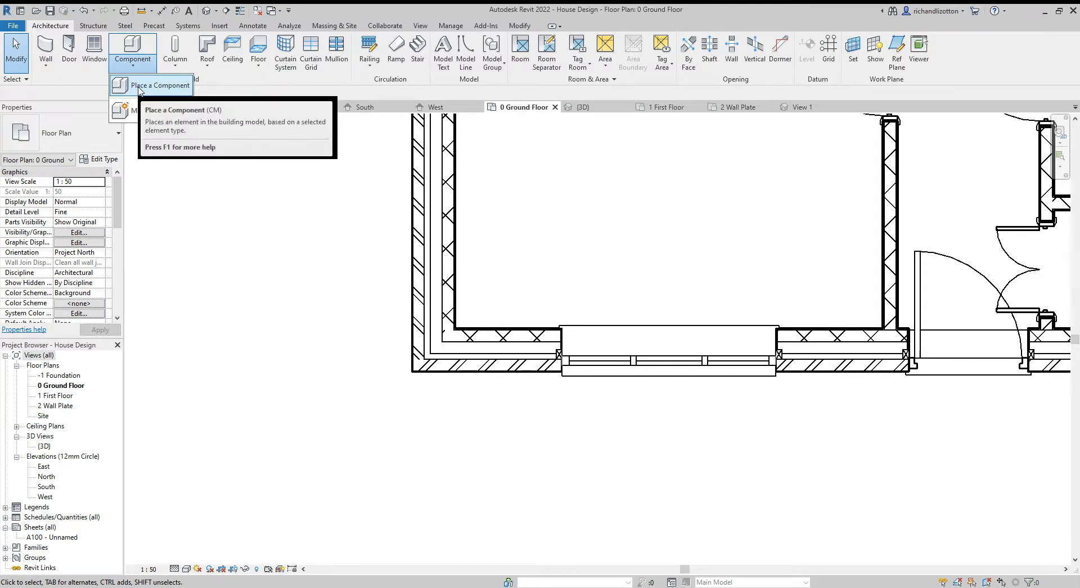
- Start a Component and choose the Generic_Models_RWP_Square 75mm_Square downpipe type
{"action": "left_click", "coordinate": [160, 85]}
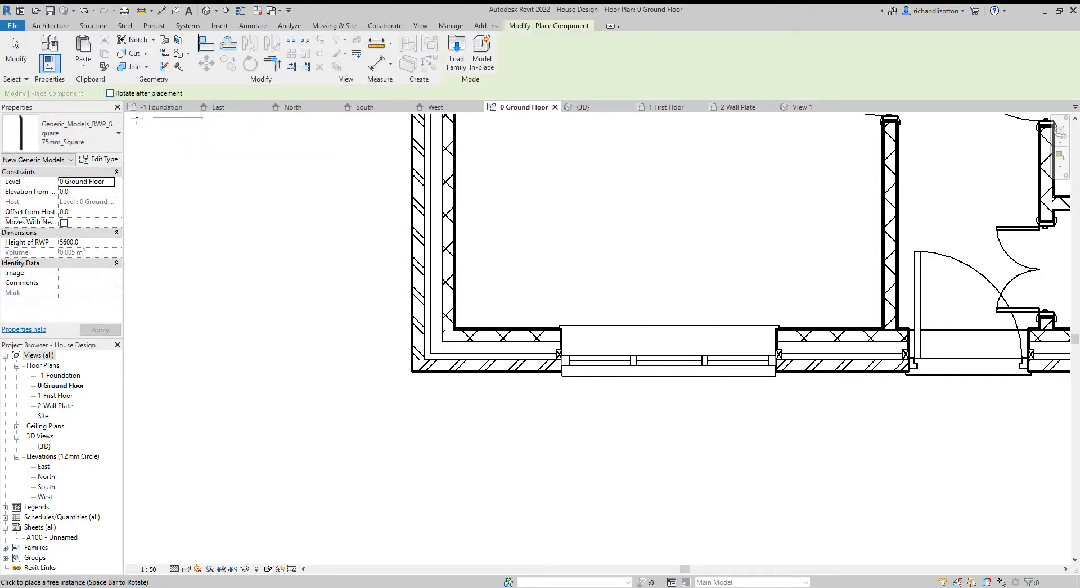
{"action": "left_click", "coordinate": [109, 132]}
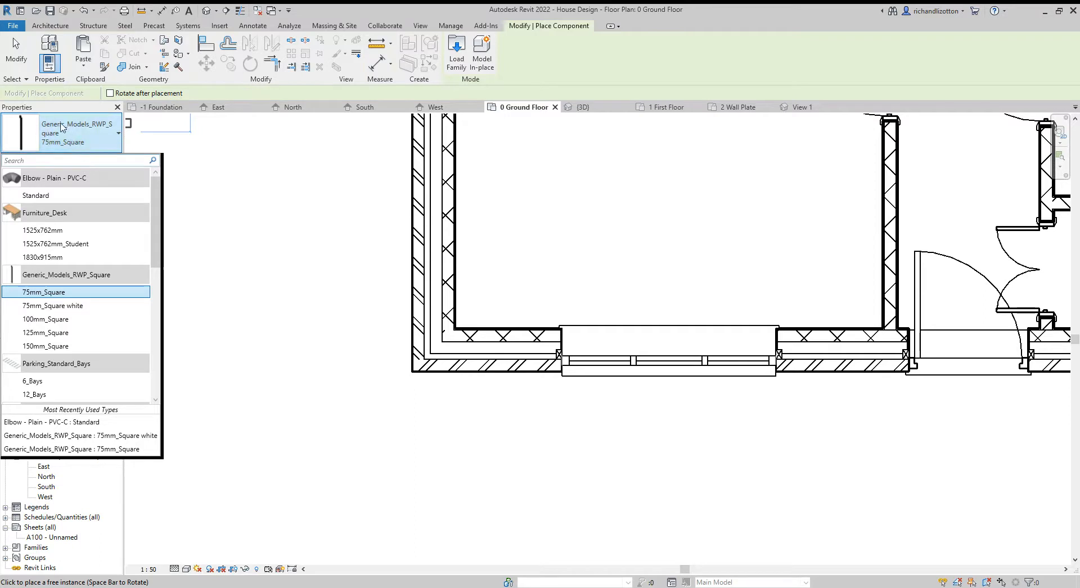
{"action": "mouse_move", "coordinate": [66, 274]}
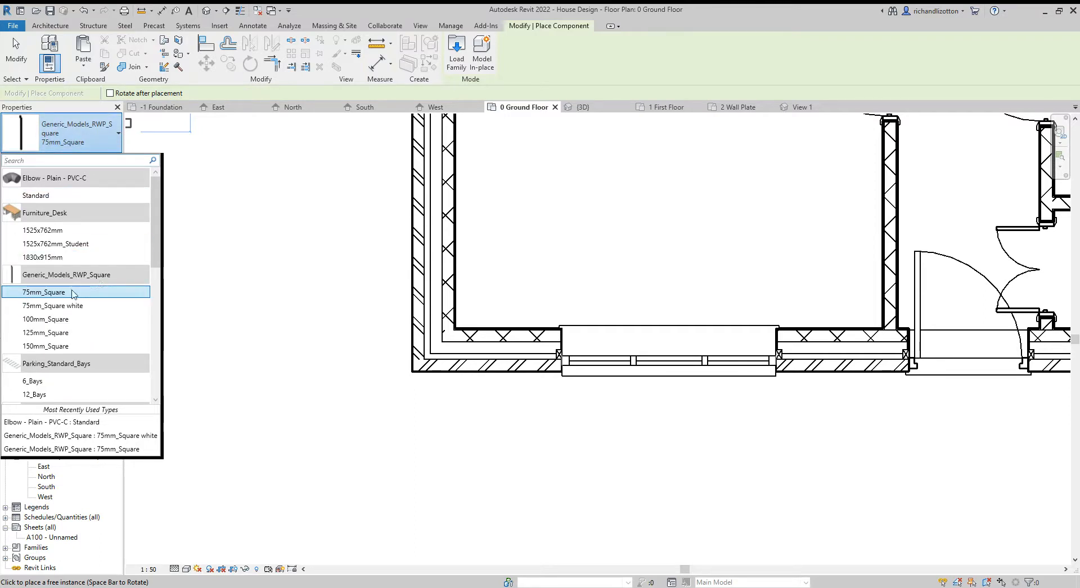
{"action": "mouse_move", "coordinate": [72, 293]}
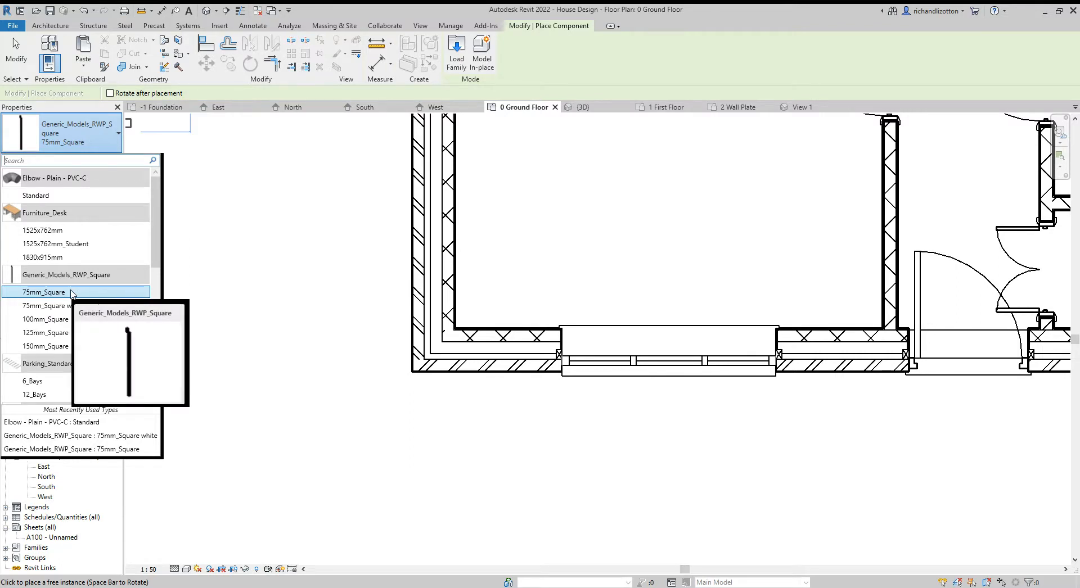
{"action": "mouse_move", "coordinate": [91, 292]}
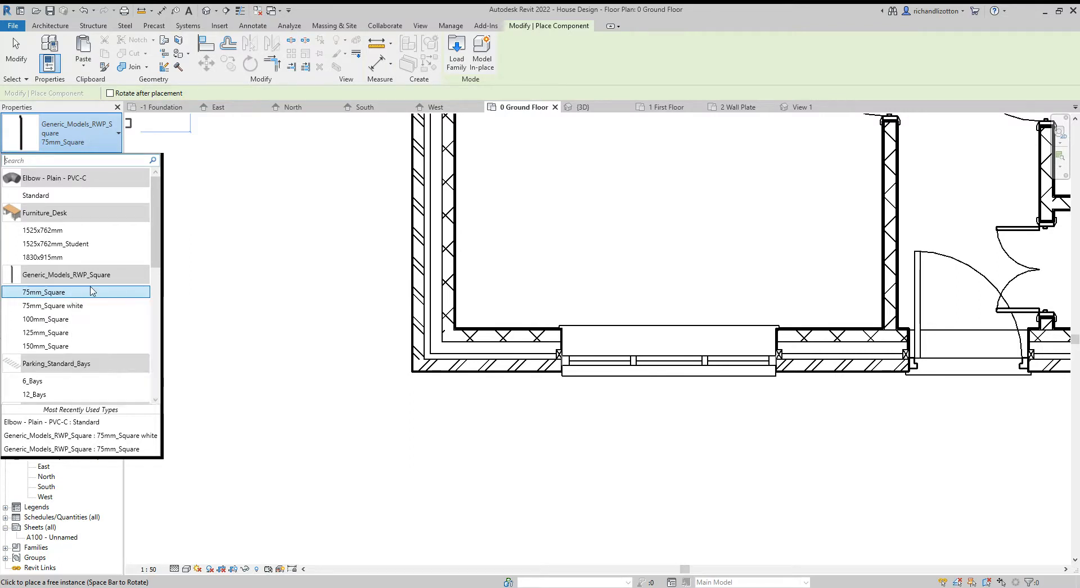
{"action": "mouse_move", "coordinate": [86, 298]}
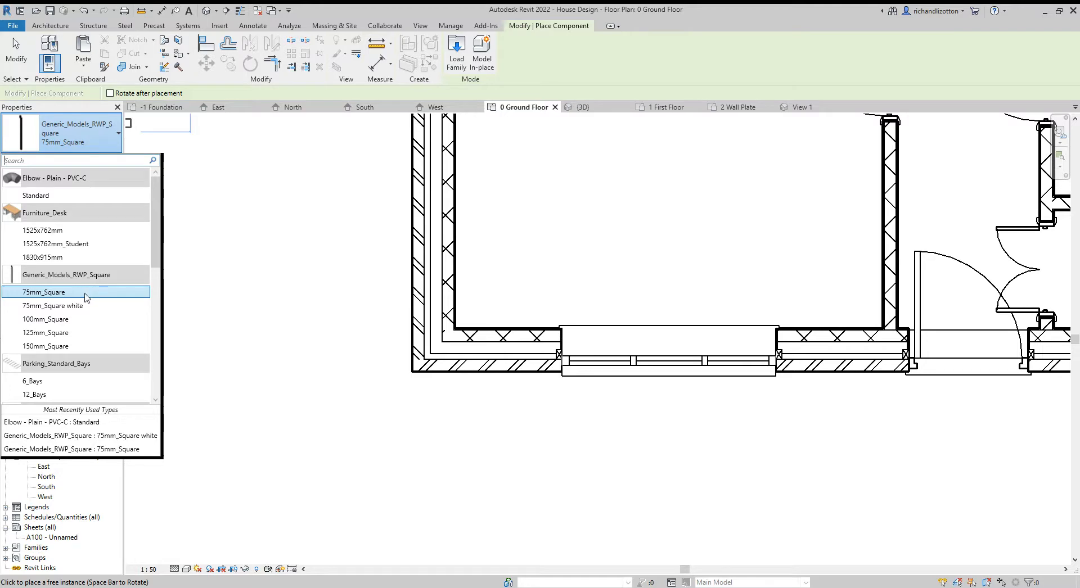
{"action": "mouse_move", "coordinate": [69, 292]}
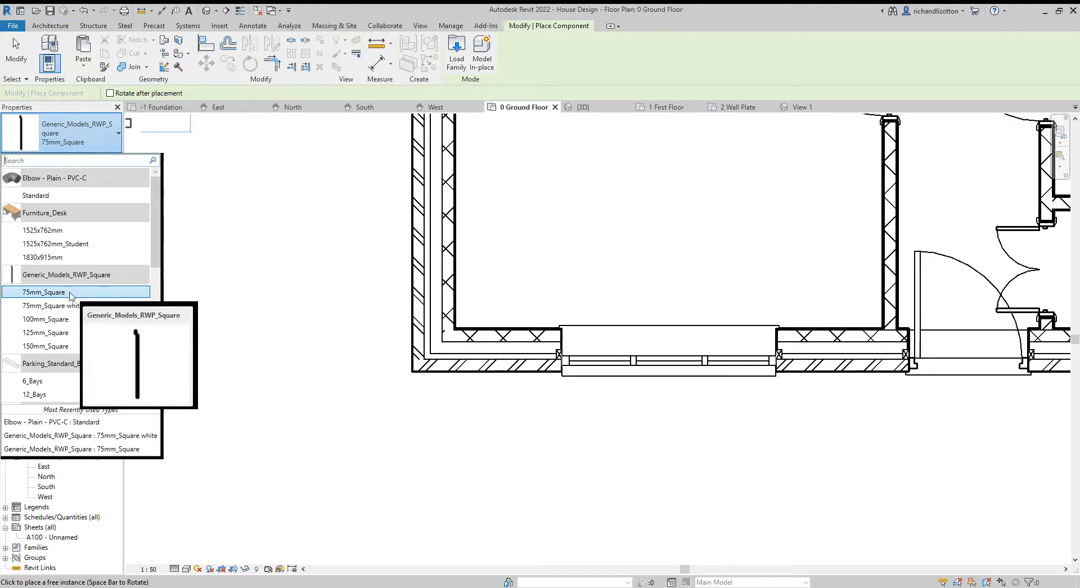
{"action": "left_click", "coordinate": [45, 292]}
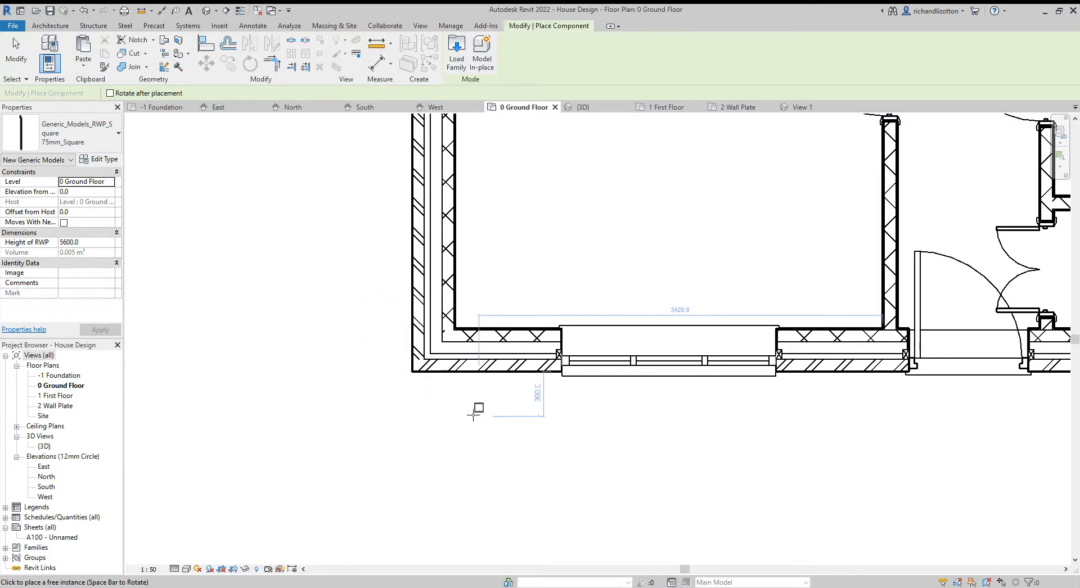
{"action": "mouse_move", "coordinate": [481, 394]}
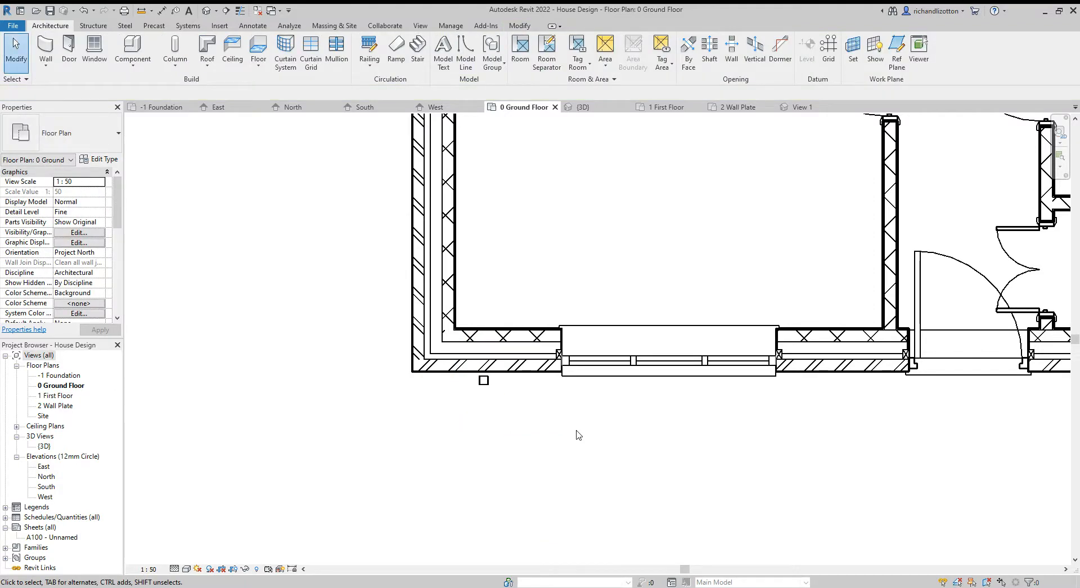
{"action": "mouse_move", "coordinate": [497, 392]}
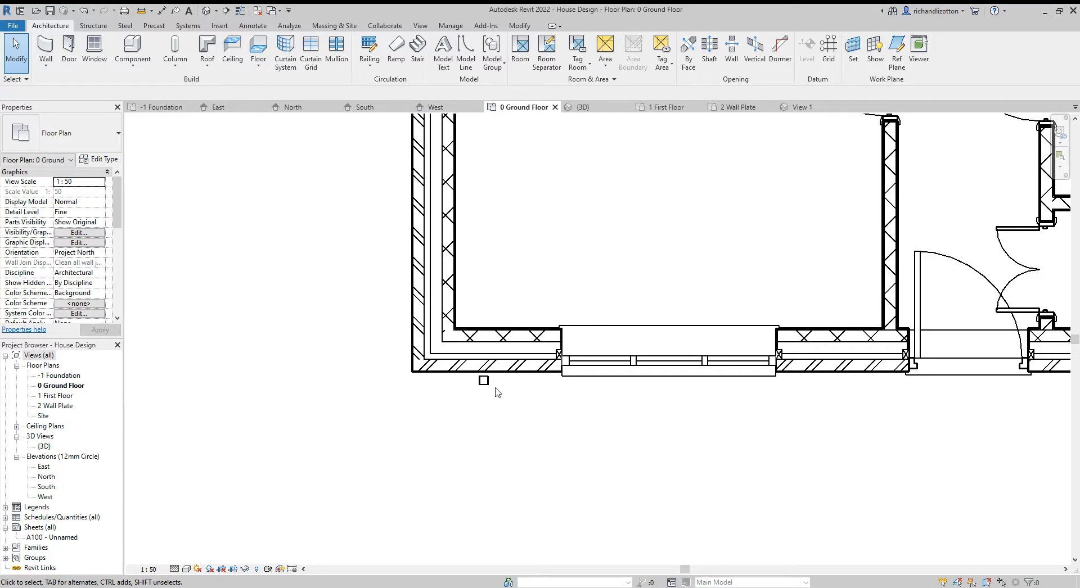
{"action": "mouse_move", "coordinate": [583, 107]}
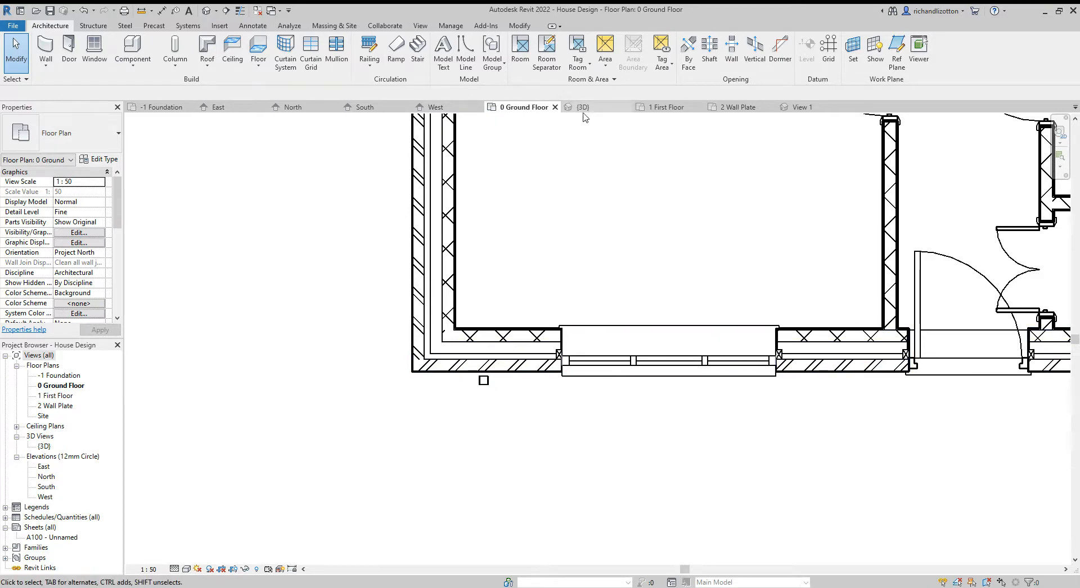
- Inspect the downpipe and gable wall in 3D, then show the West elevation
{"action": "left_click", "coordinate": [582, 107]}
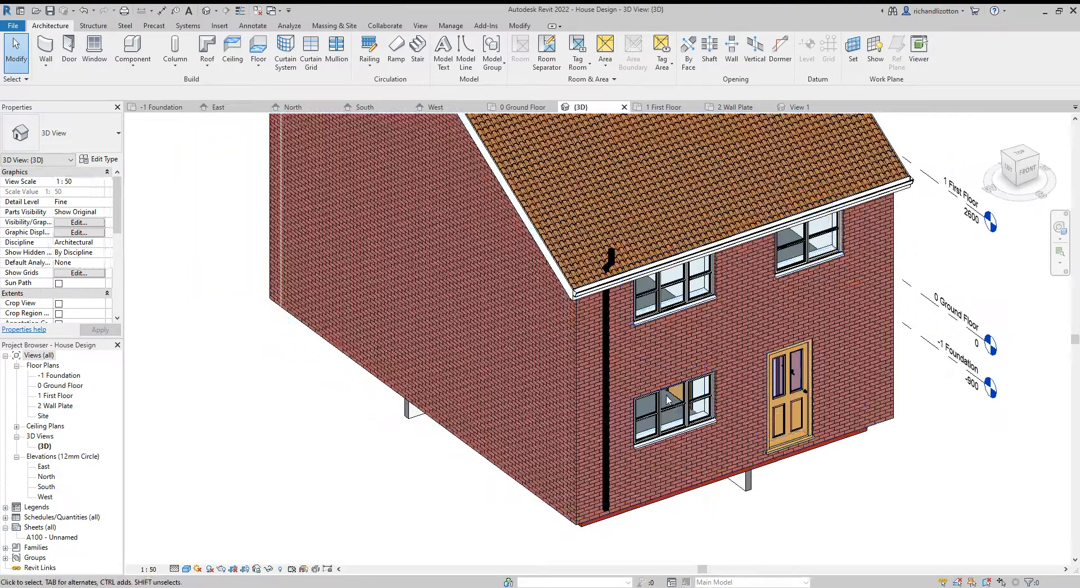
{"action": "left_click", "coordinate": [608, 380]}
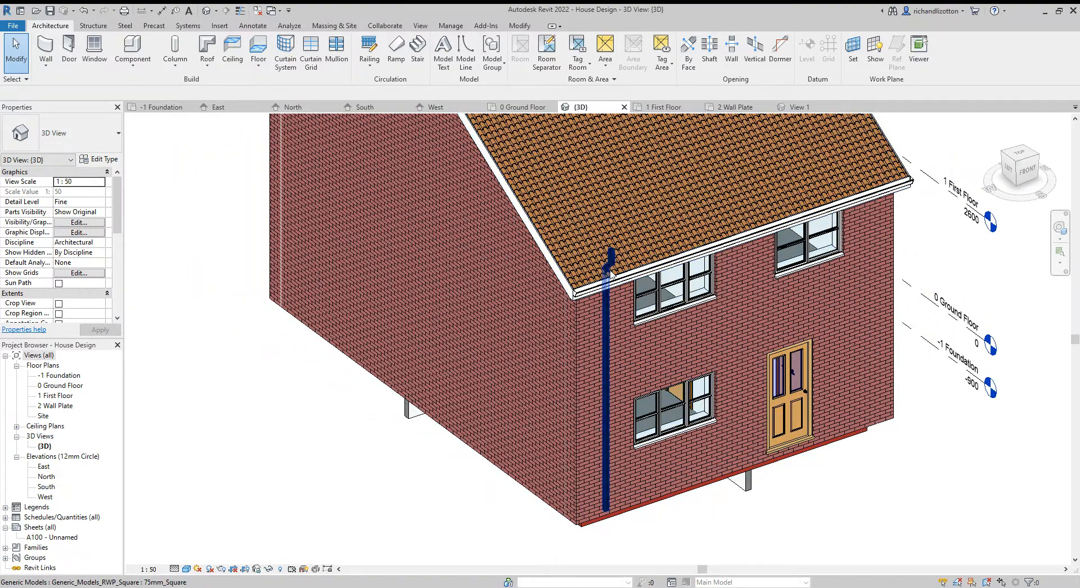
{"action": "left_click", "coordinate": [600, 428]}
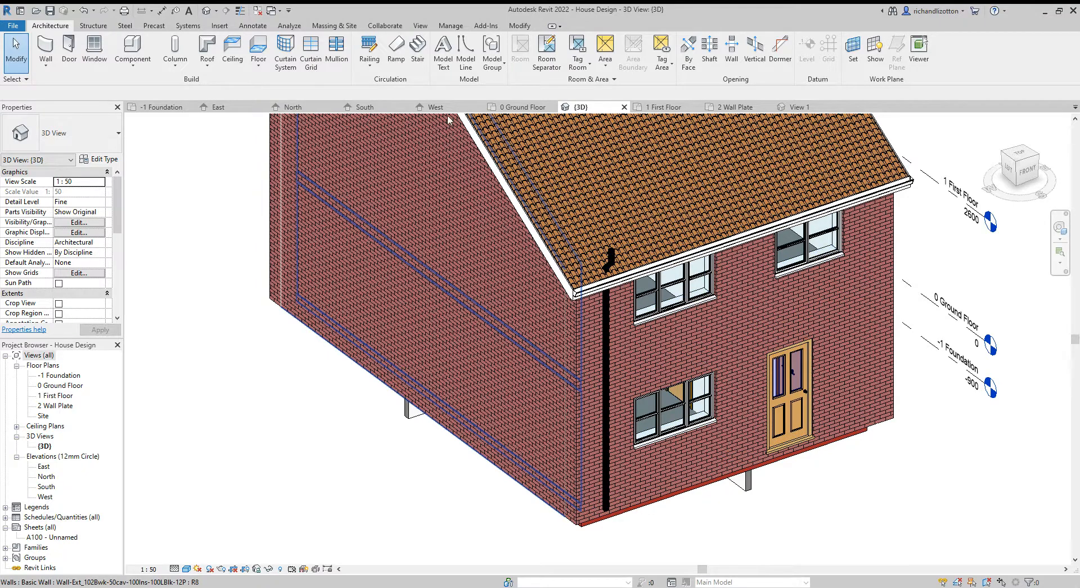
{"action": "left_click", "coordinate": [435, 107]}
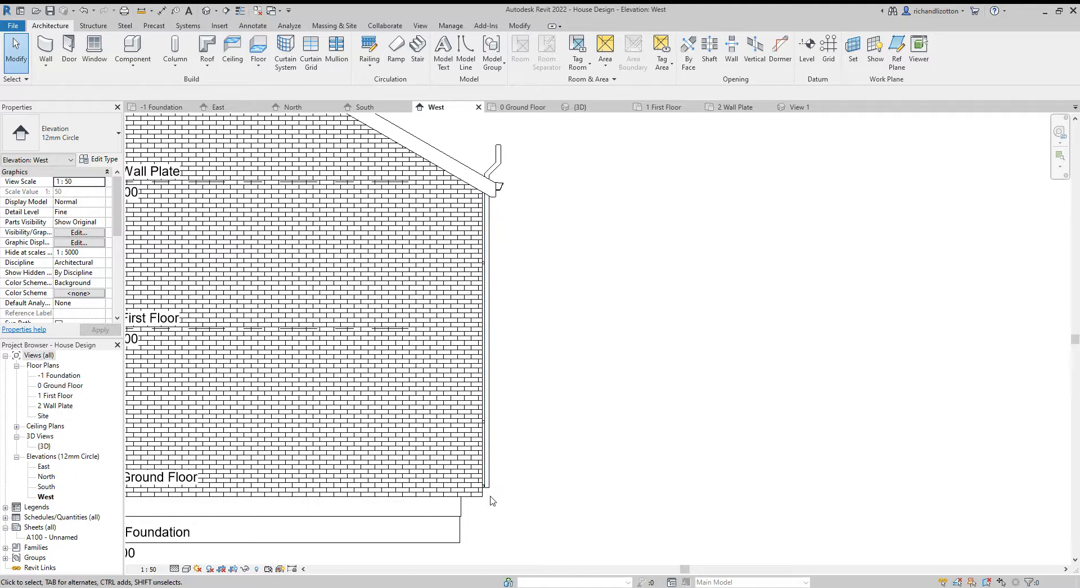
- Set the downpipe's Elevation from Level to -150 and zoom to its top at the eaves
{"action": "left_click", "coordinate": [482, 344]}
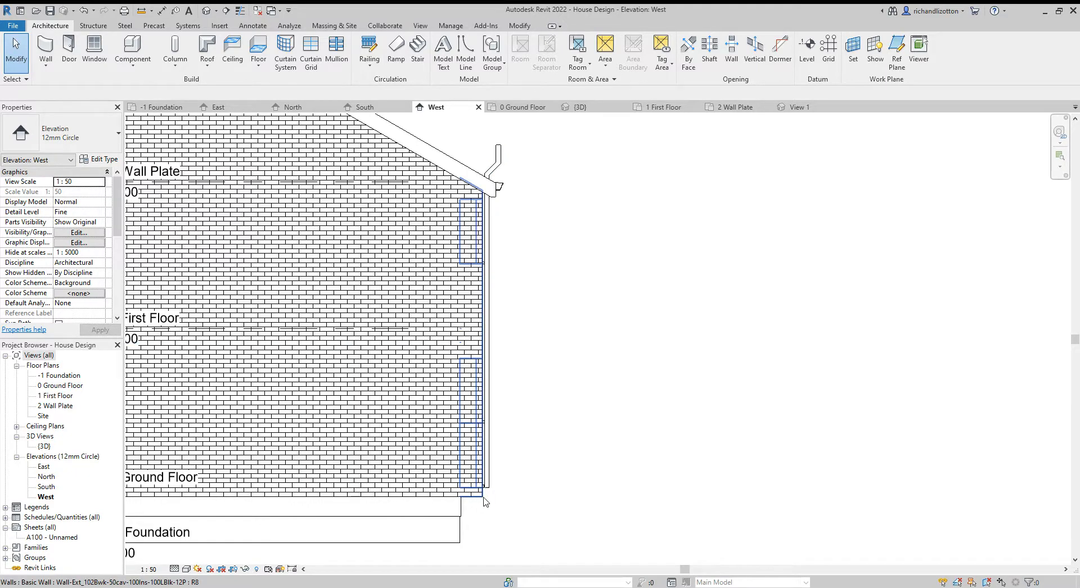
{"action": "left_click", "coordinate": [490, 503]}
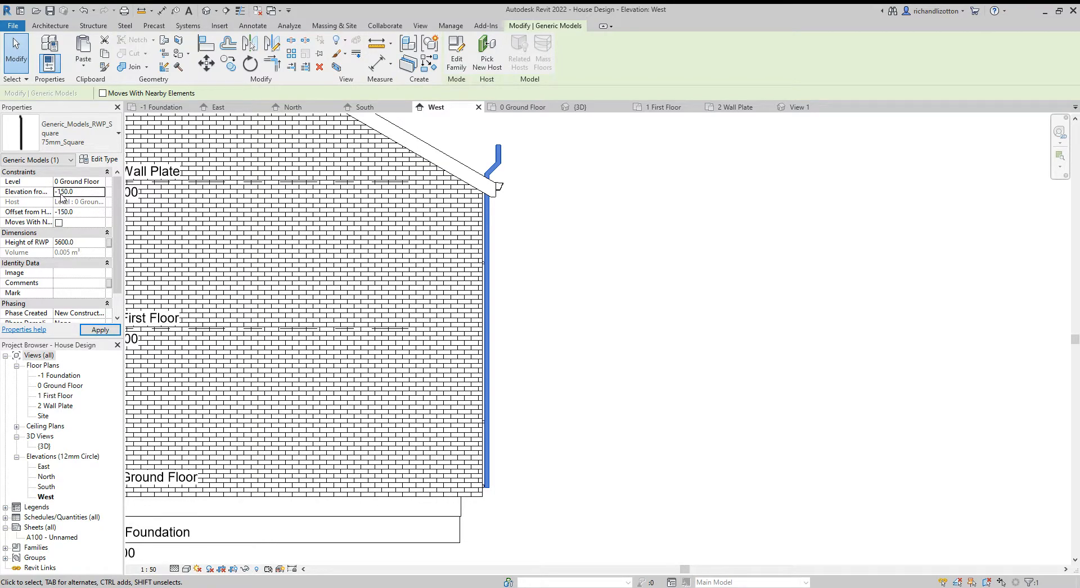
{"action": "left_click", "coordinate": [100, 329]}
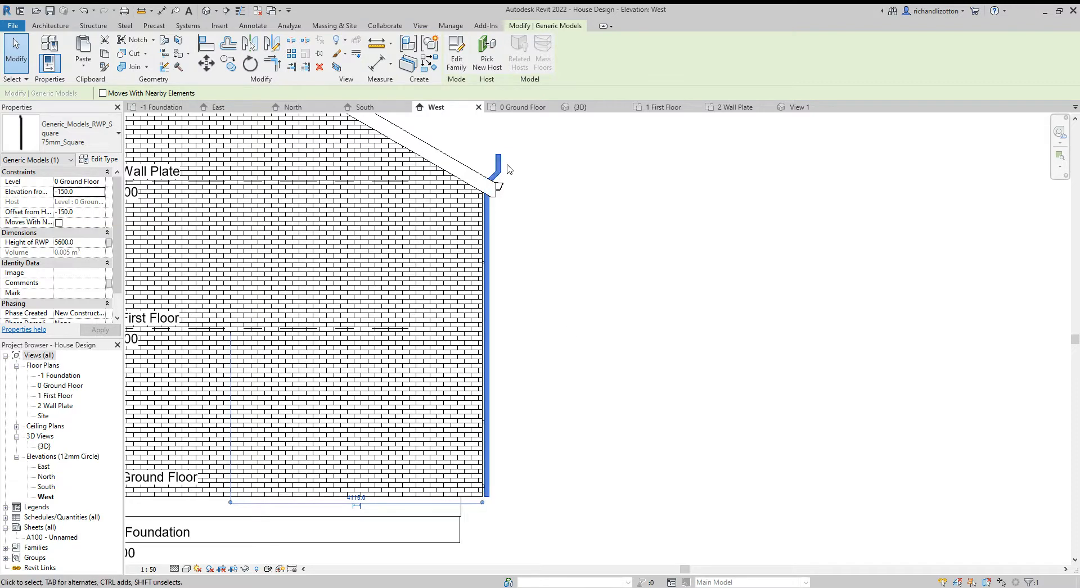
{"action": "mouse_move", "coordinate": [506, 157]}
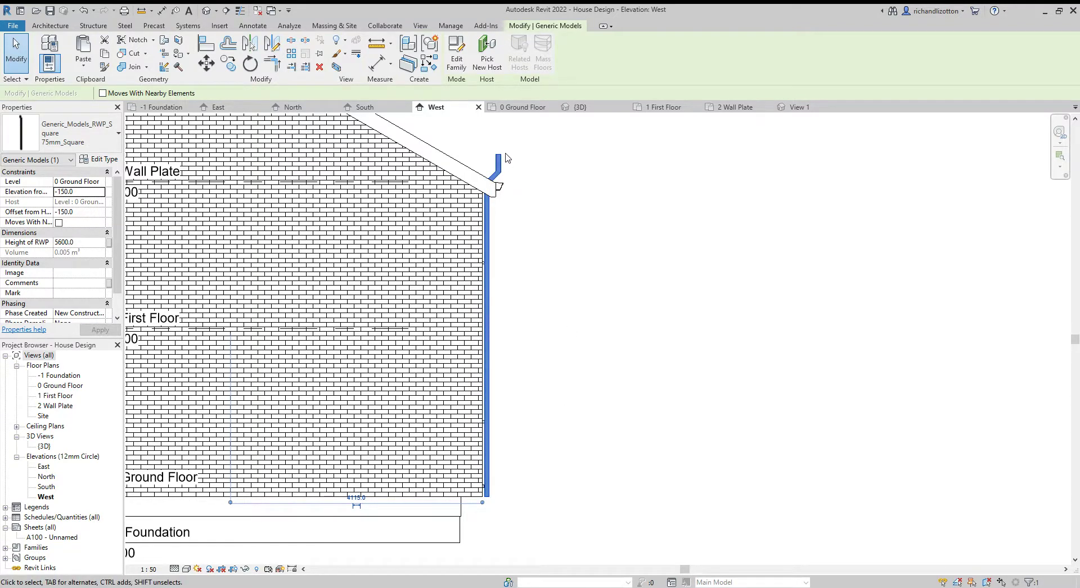
{"action": "scroll", "scroll_direction": "up", "scroll_amount": 3}
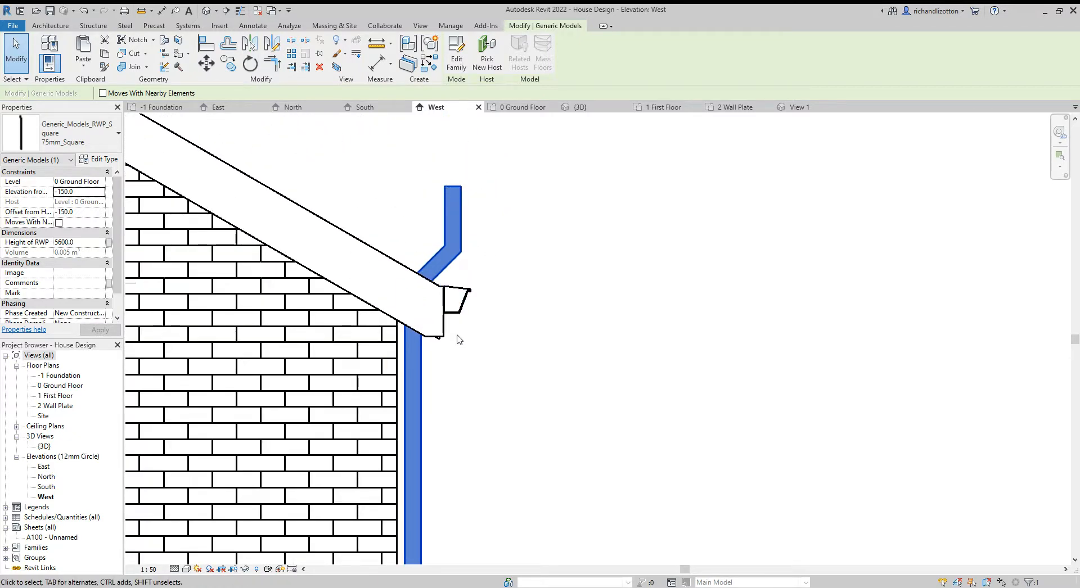
{"action": "mouse_move", "coordinate": [455, 143]}
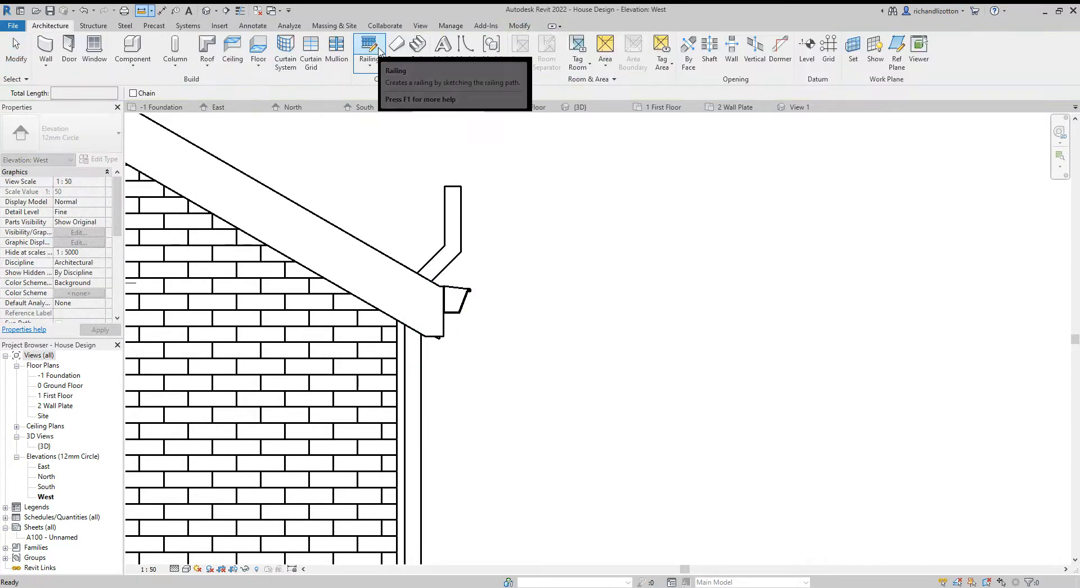
- Measure the pipe overshoot above the gutter outlet, about 585.6, and finish measuring
{"action": "left_click", "coordinate": [369, 45]}
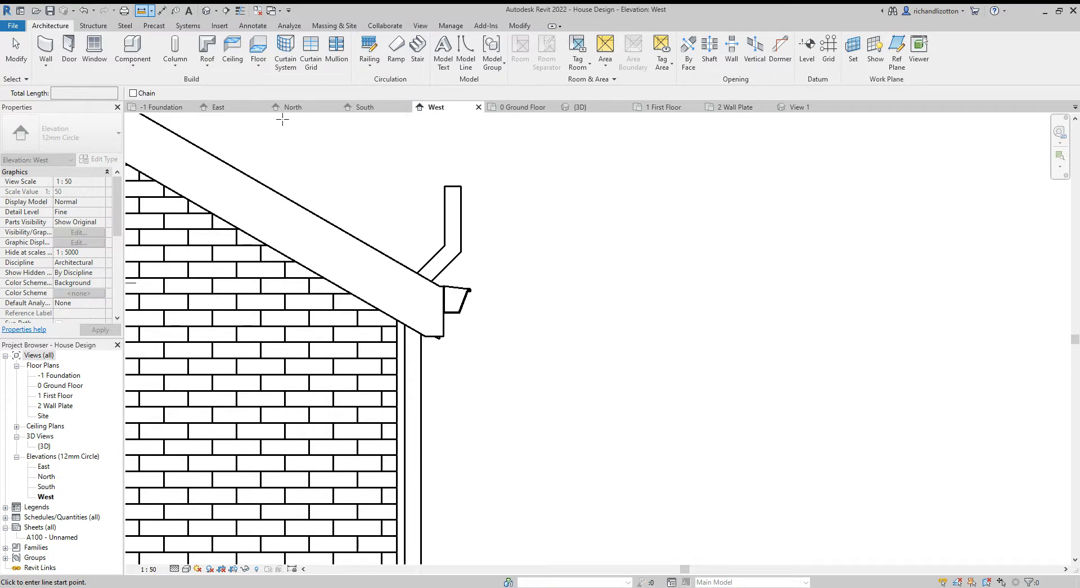
{"action": "mouse_move", "coordinate": [145, 12]}
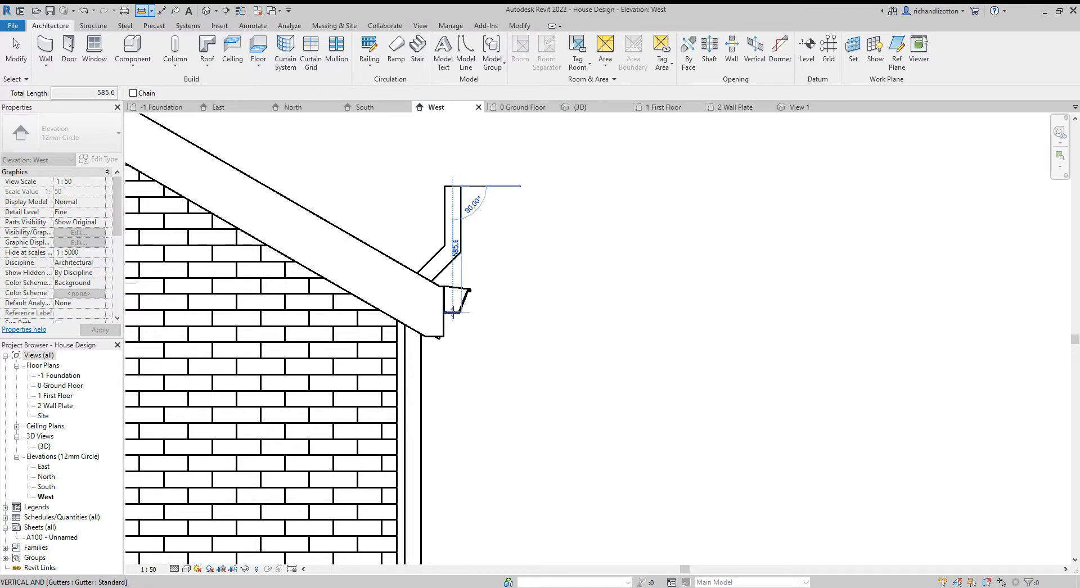
{"action": "left_click", "coordinate": [467, 253]}
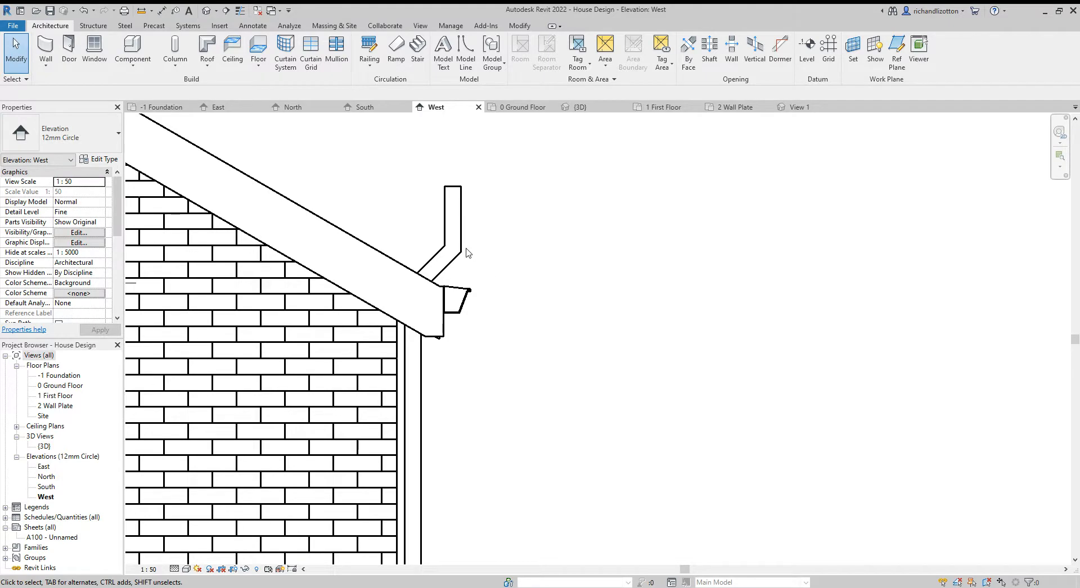
- Set the downpipe's Height of RWP to 5015 so its top meets the gutter outlet
{"action": "left_click", "coordinate": [446, 241]}
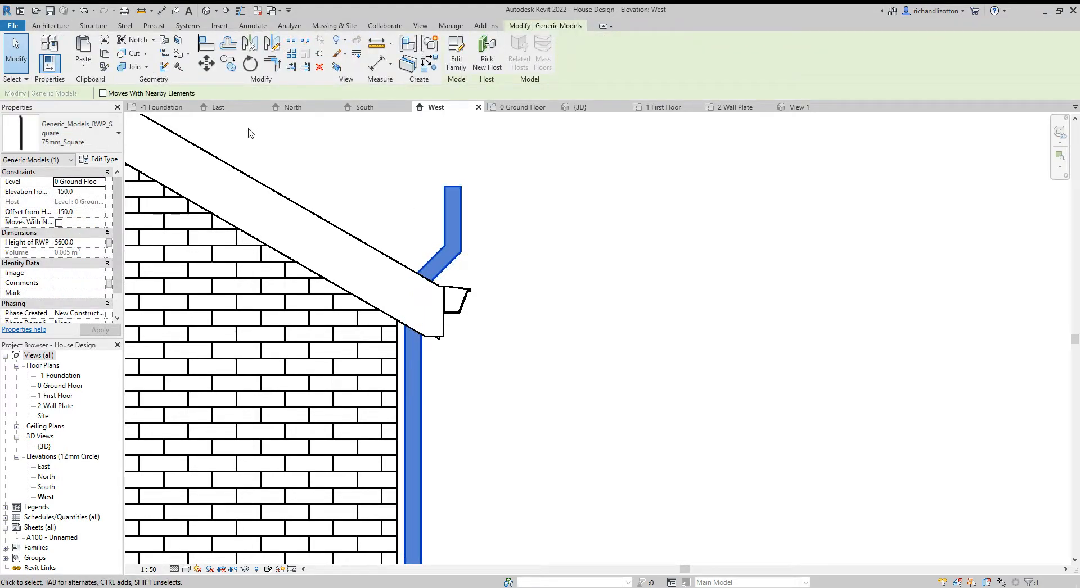
{"action": "mouse_move", "coordinate": [69, 228]}
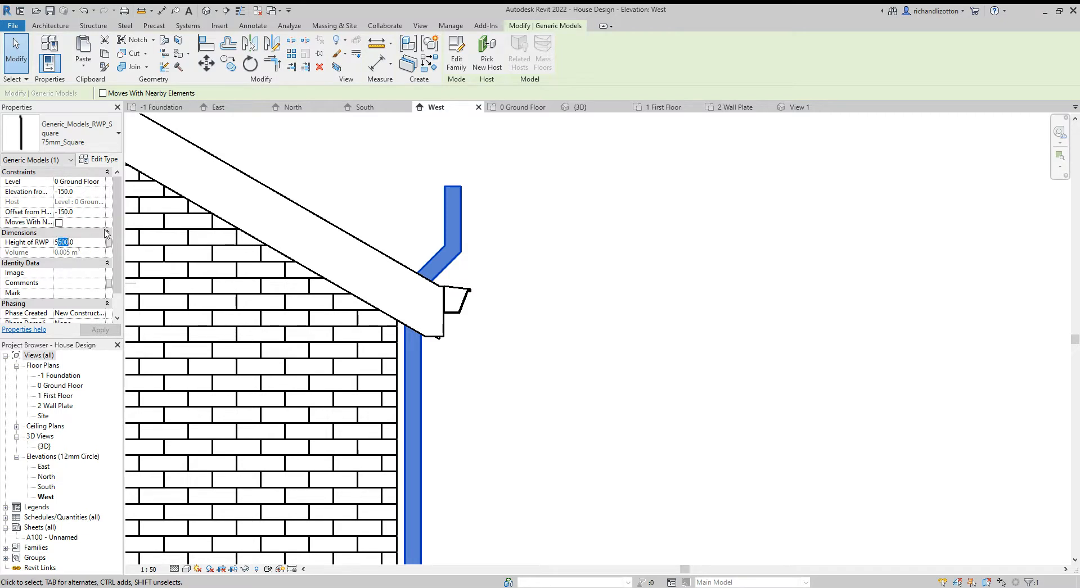
{"action": "type", "text": "500"}
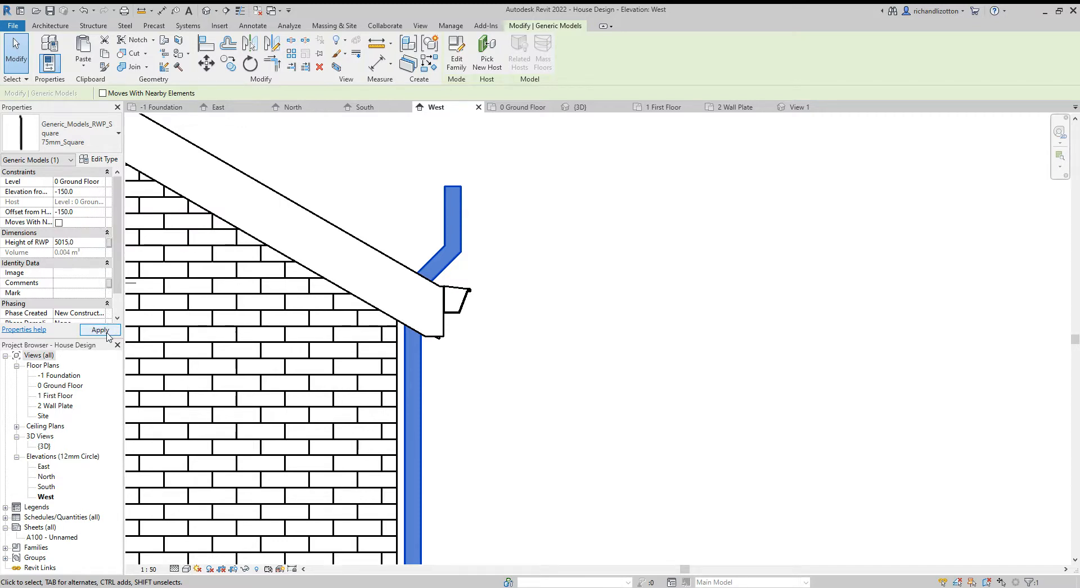
{"action": "left_click", "coordinate": [100, 330]}
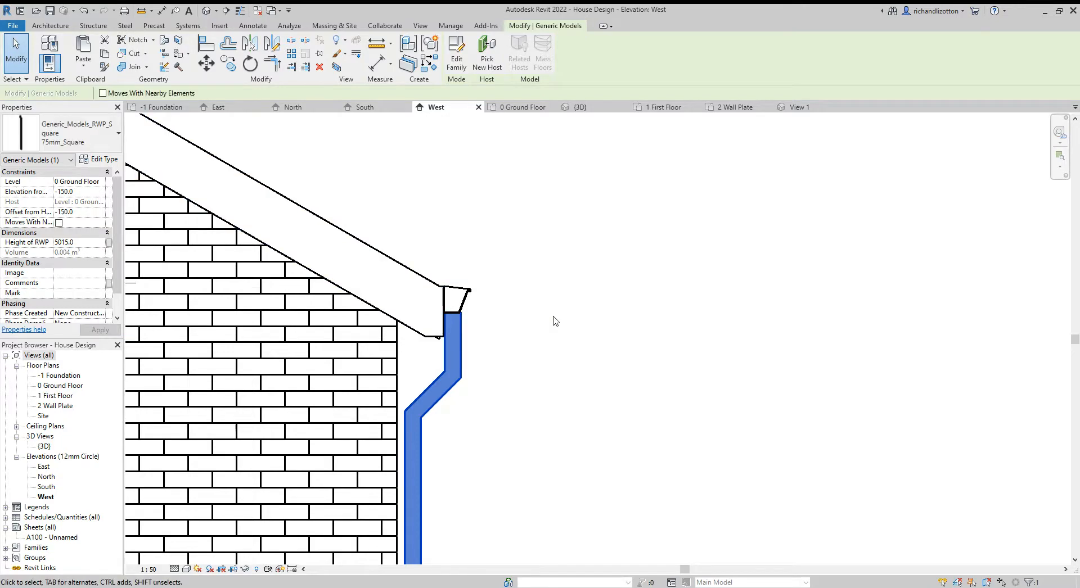
{"action": "mouse_move", "coordinate": [549, 317]}
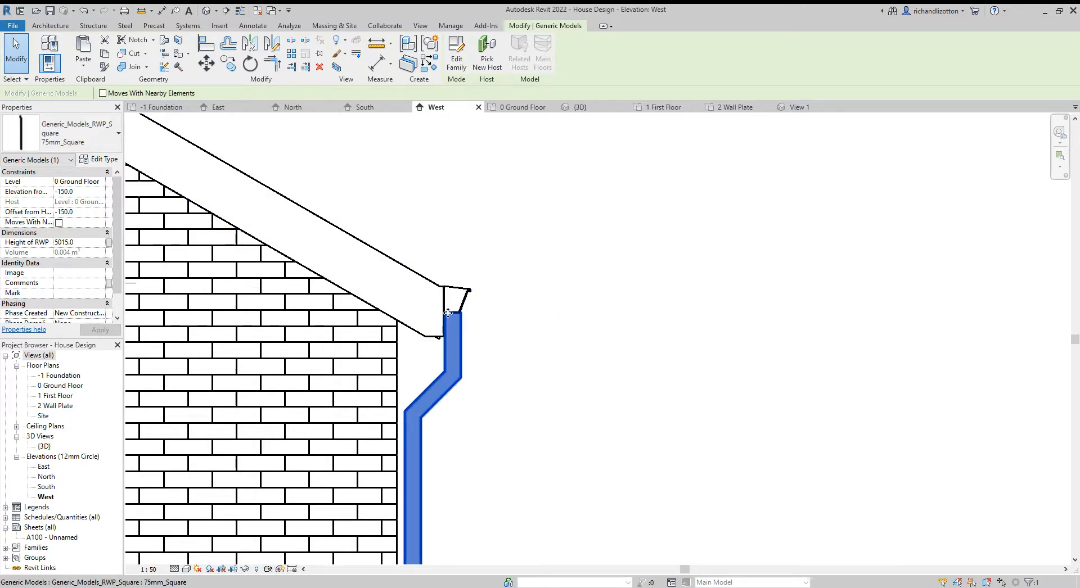
{"action": "left_click", "coordinate": [491, 342]}
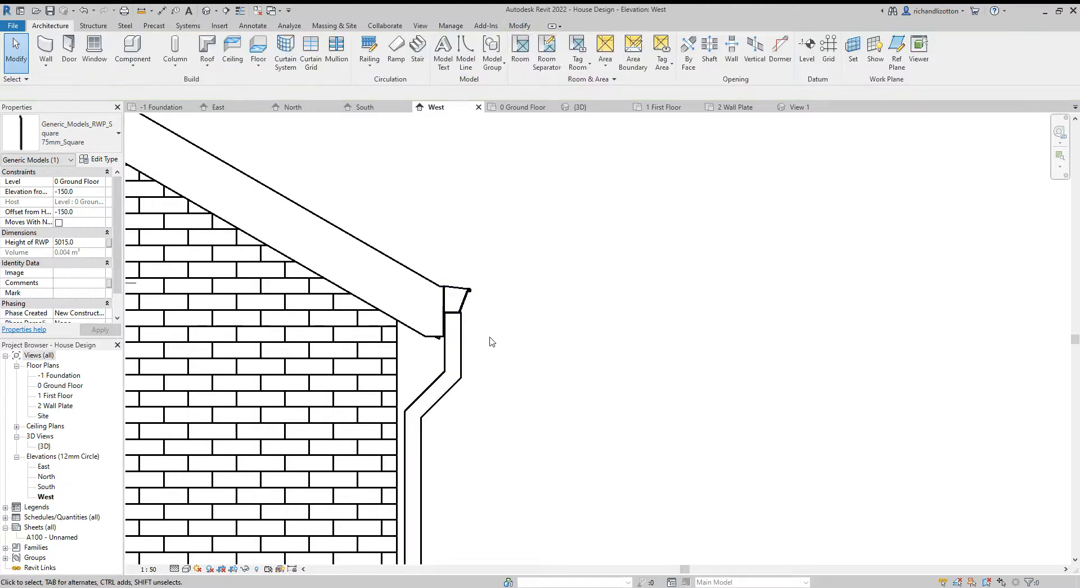
{"action": "left_click", "coordinate": [492, 342]}
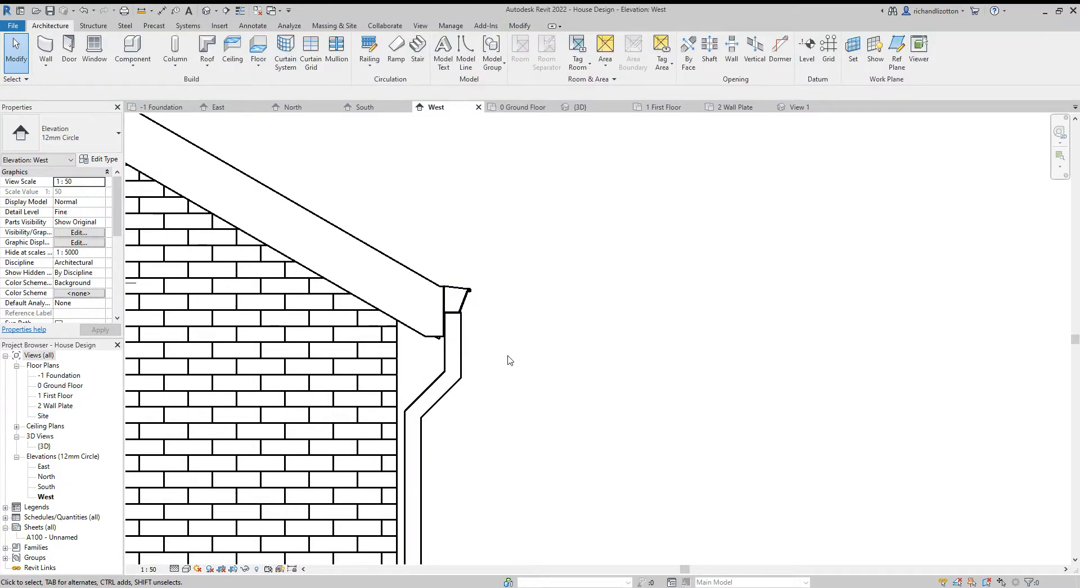
{"action": "mouse_move", "coordinate": [505, 360]}
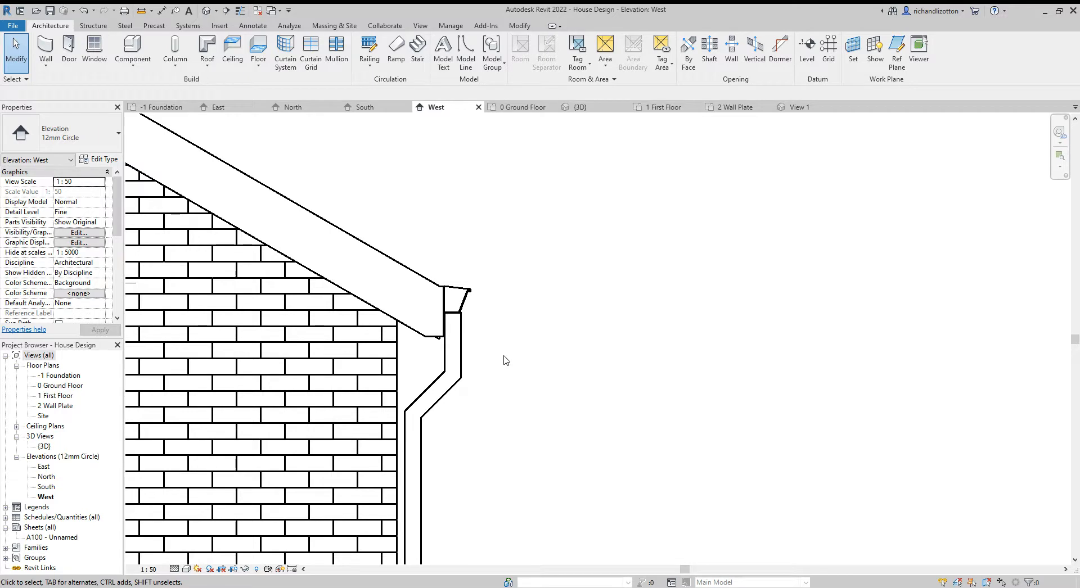
{"action": "mouse_move", "coordinate": [529, 163]}
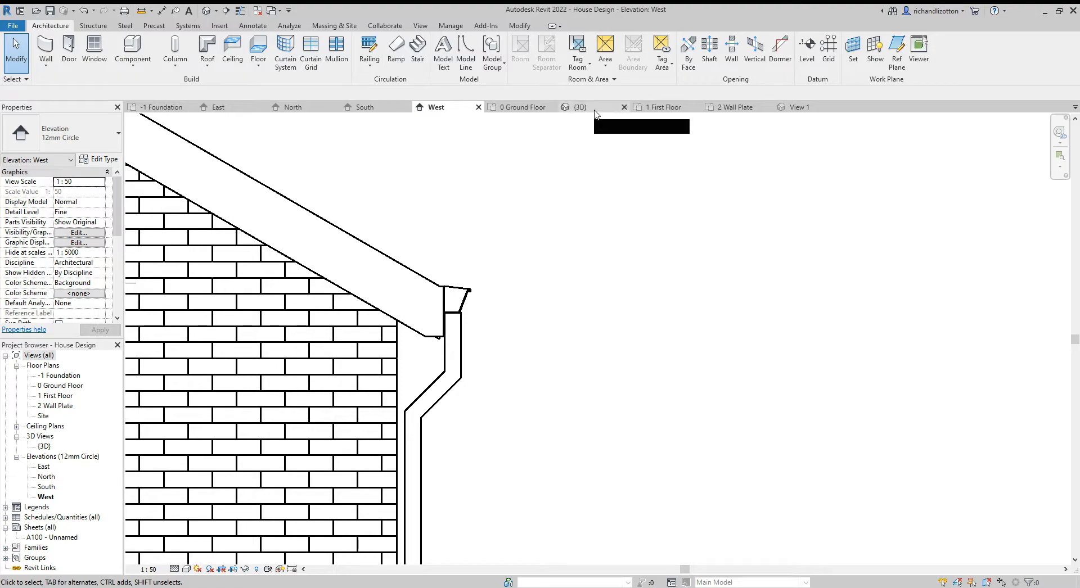
- Check the shortened downpipe on the wall in 3D, then return to the West elevation
{"action": "left_click", "coordinate": [581, 107]}
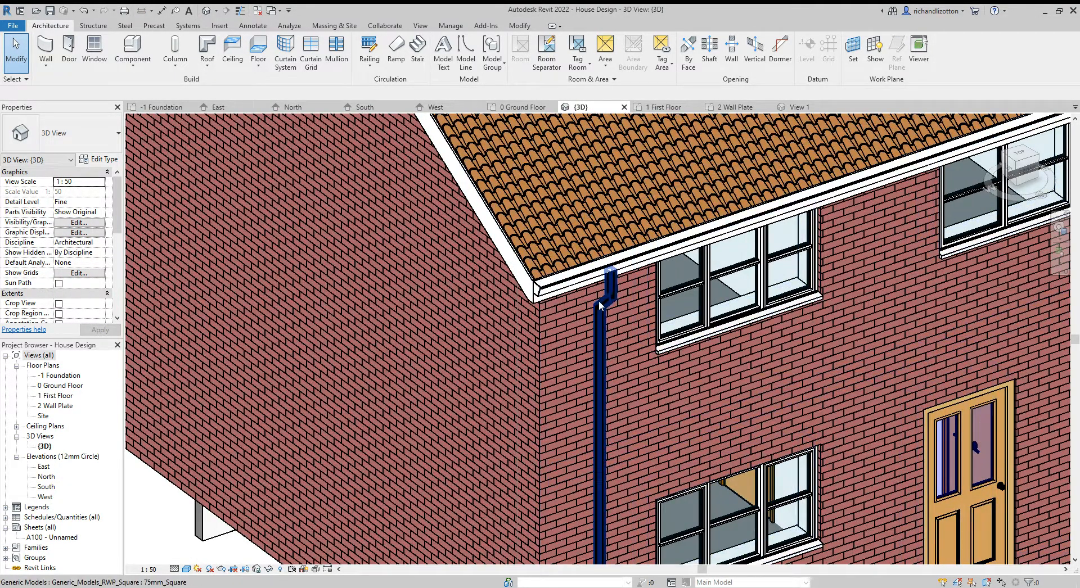
{"action": "left_click", "coordinate": [620, 273]}
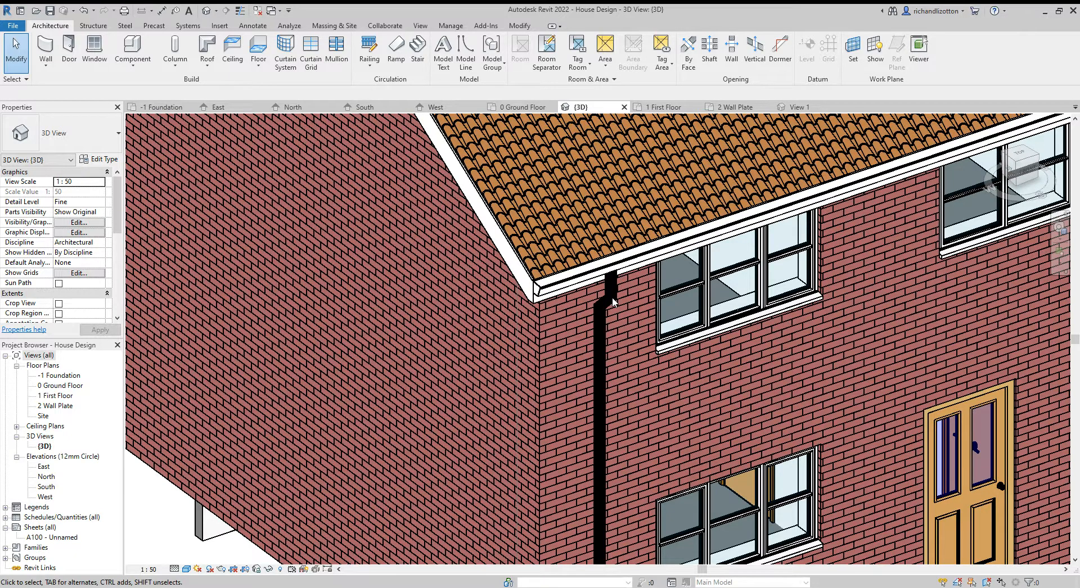
{"action": "mouse_move", "coordinate": [606, 244]}
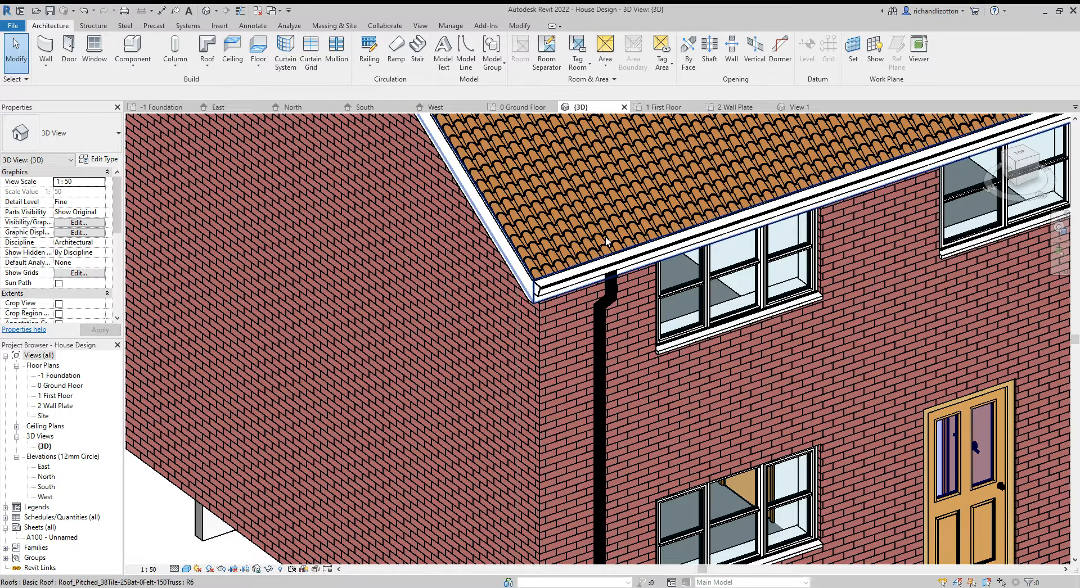
{"action": "mouse_move", "coordinate": [526, 107]}
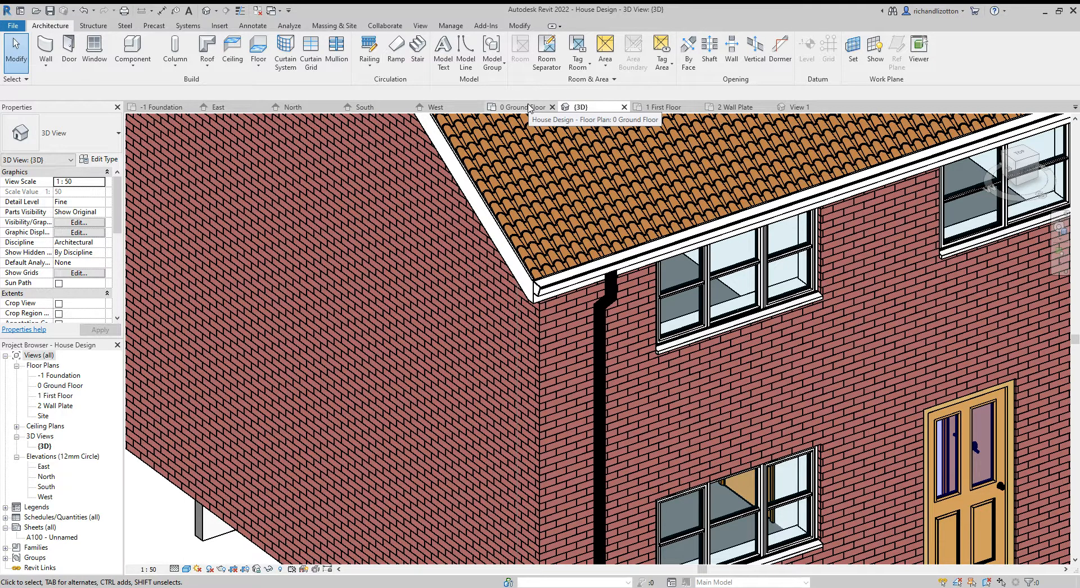
{"action": "mouse_move", "coordinate": [437, 107]}
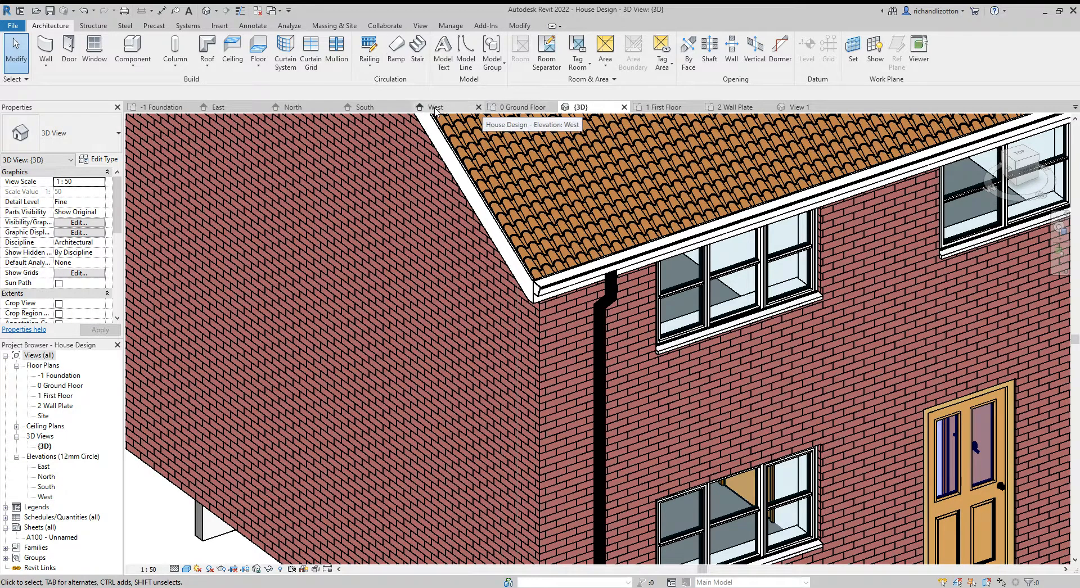
{"action": "left_click", "coordinate": [437, 107]}
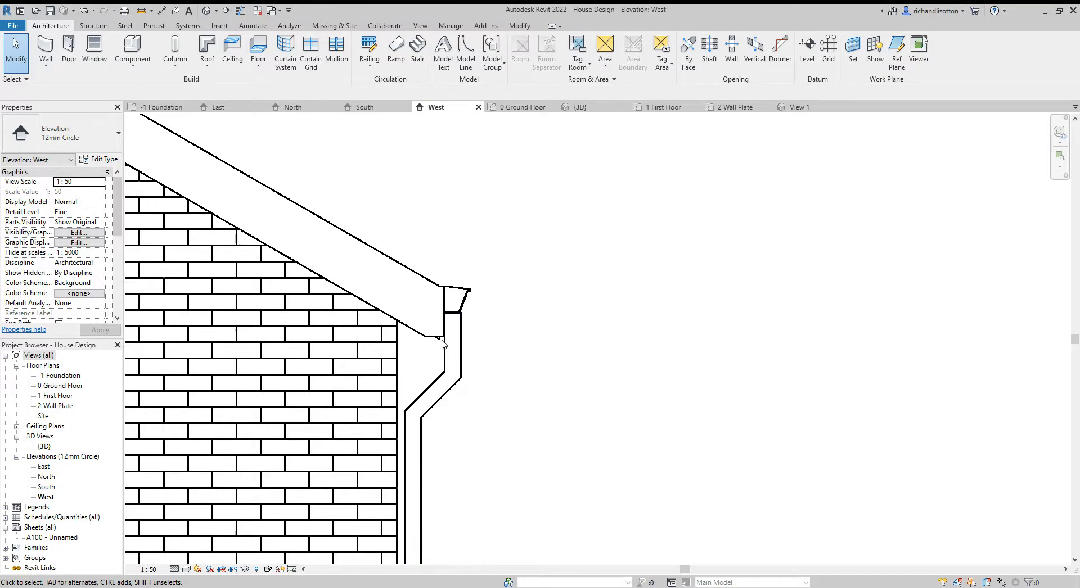
{"action": "mouse_move", "coordinate": [487, 350]}
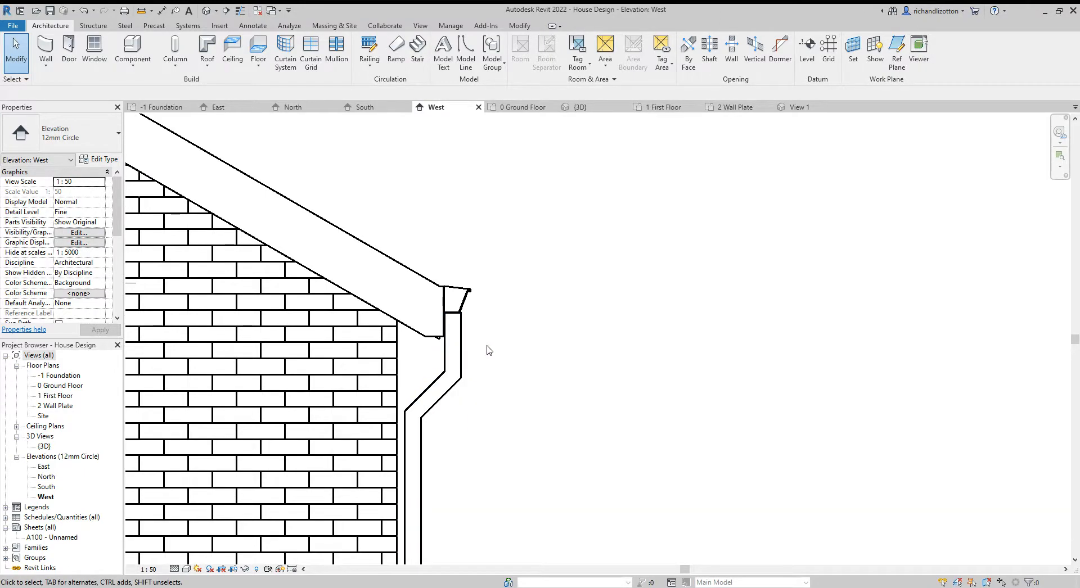
{"action": "mouse_move", "coordinate": [484, 337]}
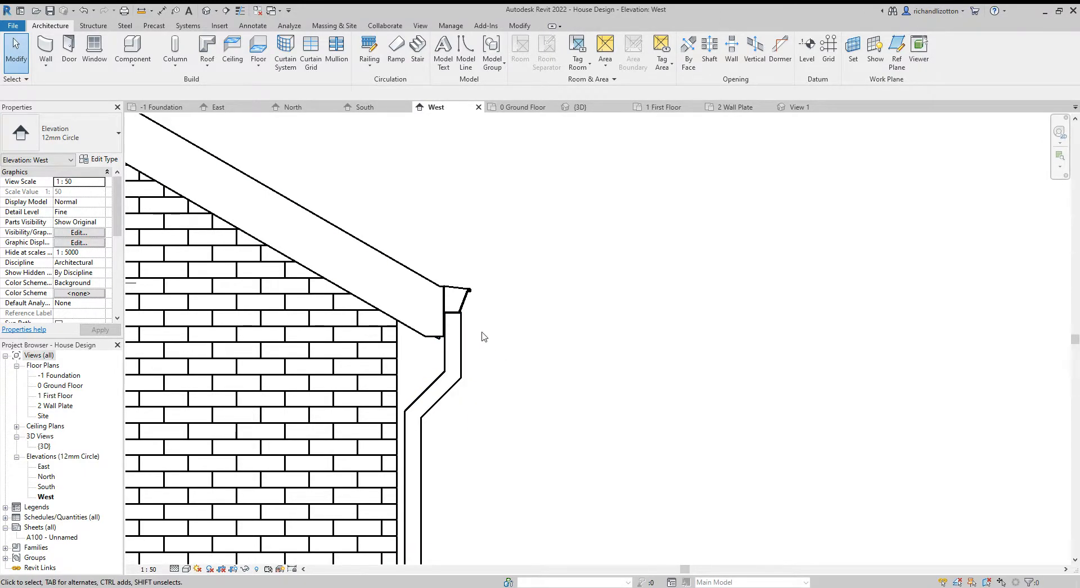
{"action": "mouse_move", "coordinate": [486, 347]}
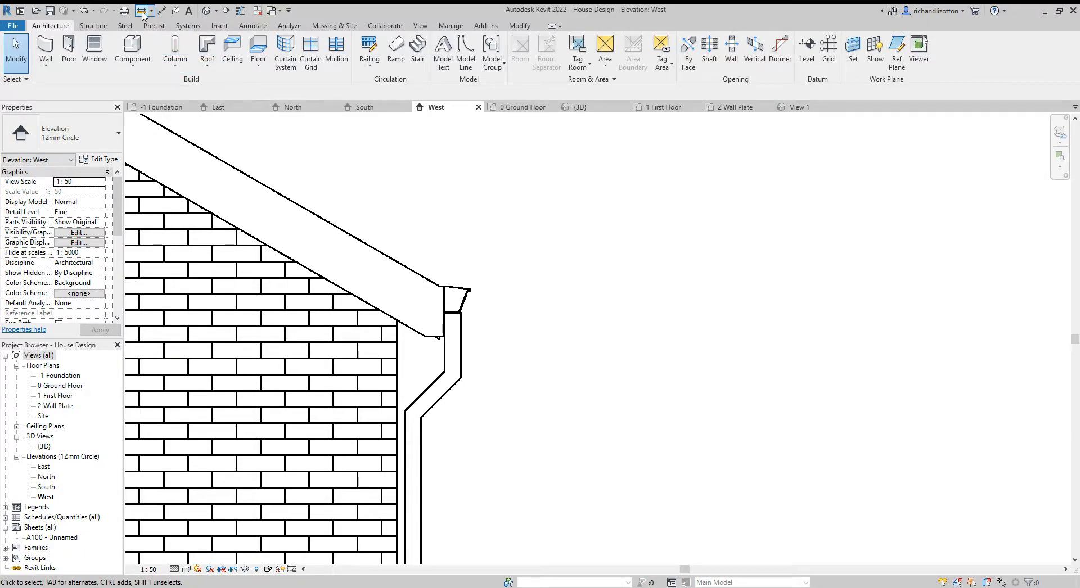
- Measure the offsets between the pipe top and the fascia/outlet, last about 141.3
{"action": "left_click", "coordinate": [143, 10]}
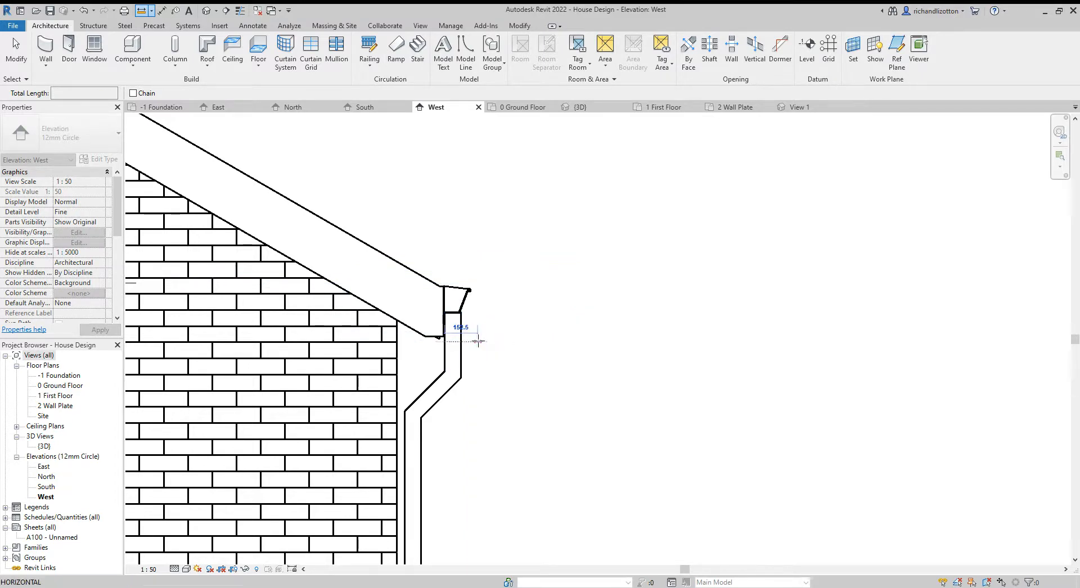
{"action": "mouse_move", "coordinate": [489, 344]}
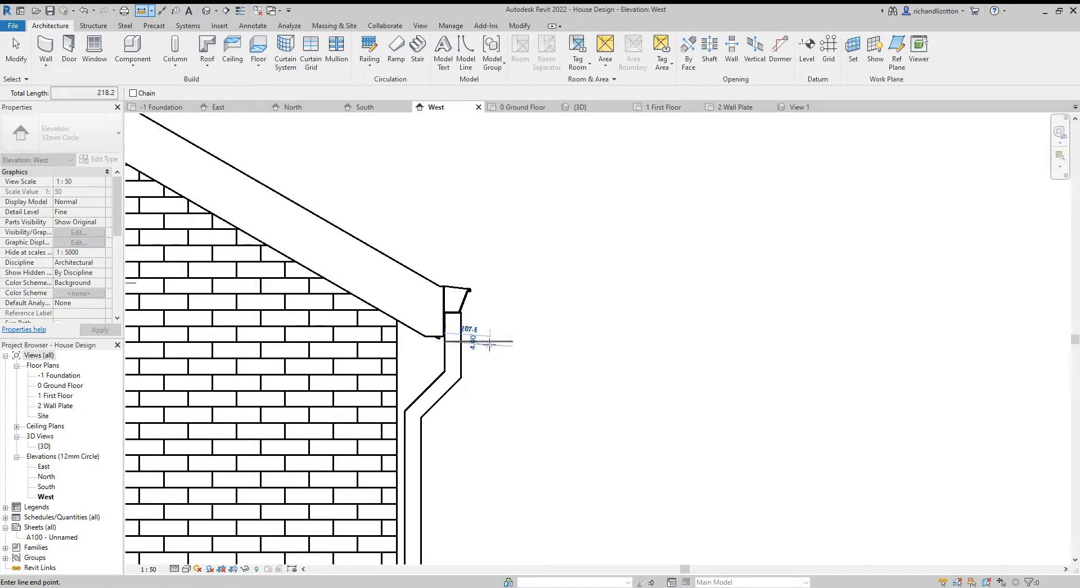
{"action": "mouse_move", "coordinate": [437, 344]}
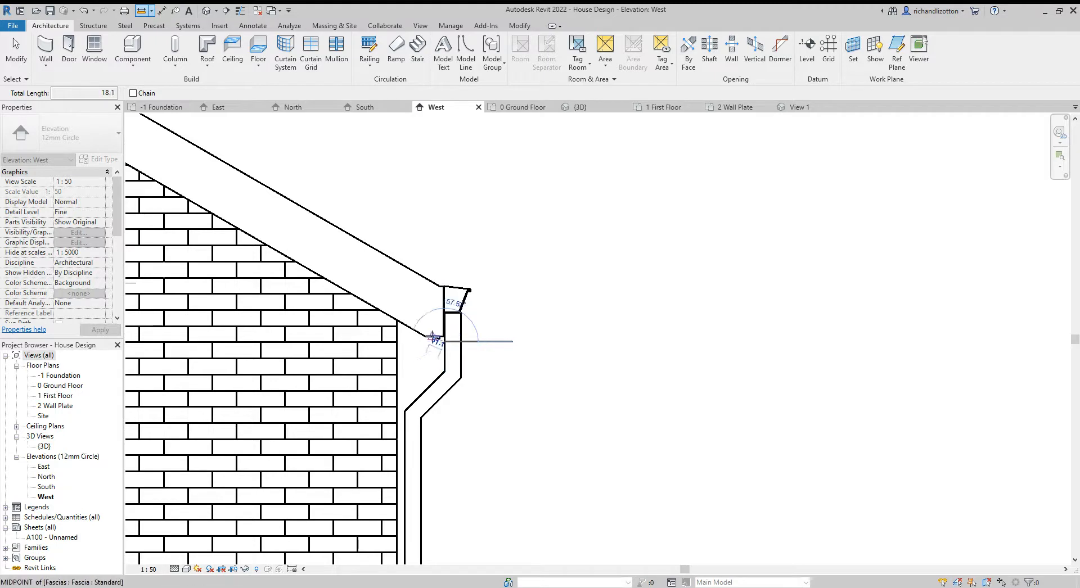
{"action": "mouse_move", "coordinate": [446, 361]}
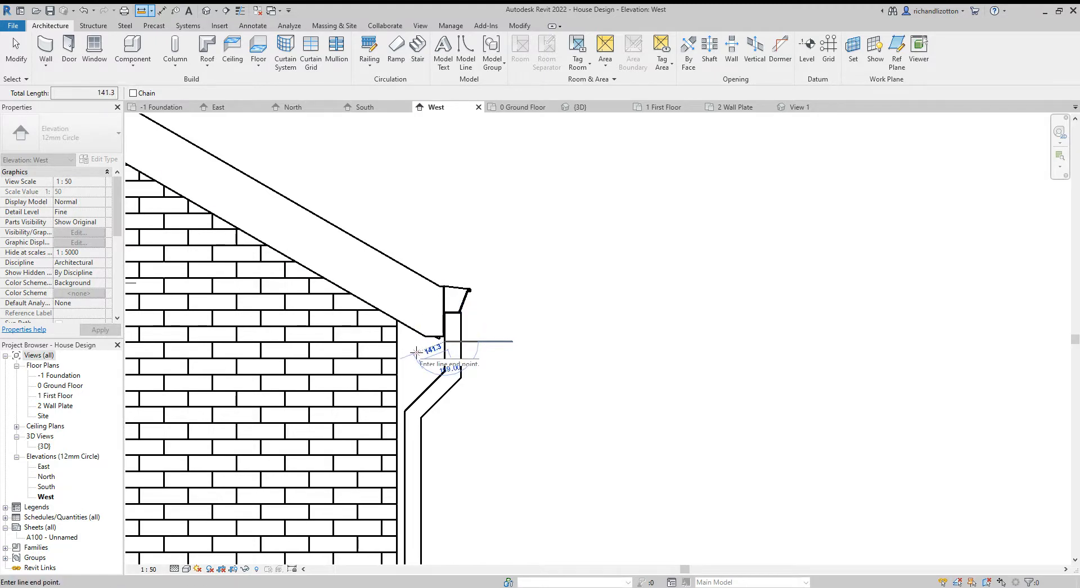
{"action": "key", "text": "Escape"}
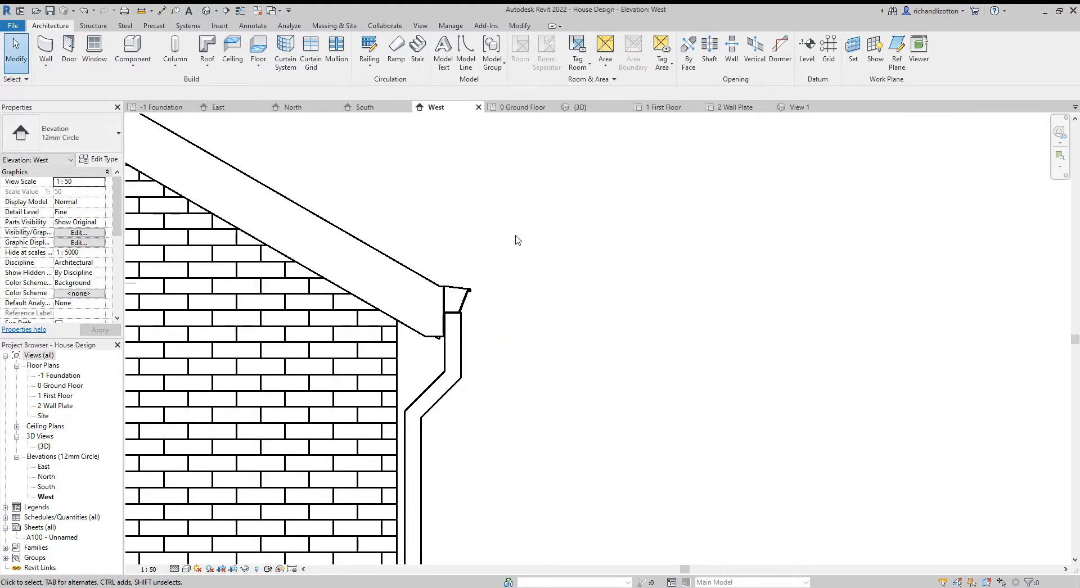
{"action": "mouse_move", "coordinate": [460, 351]}
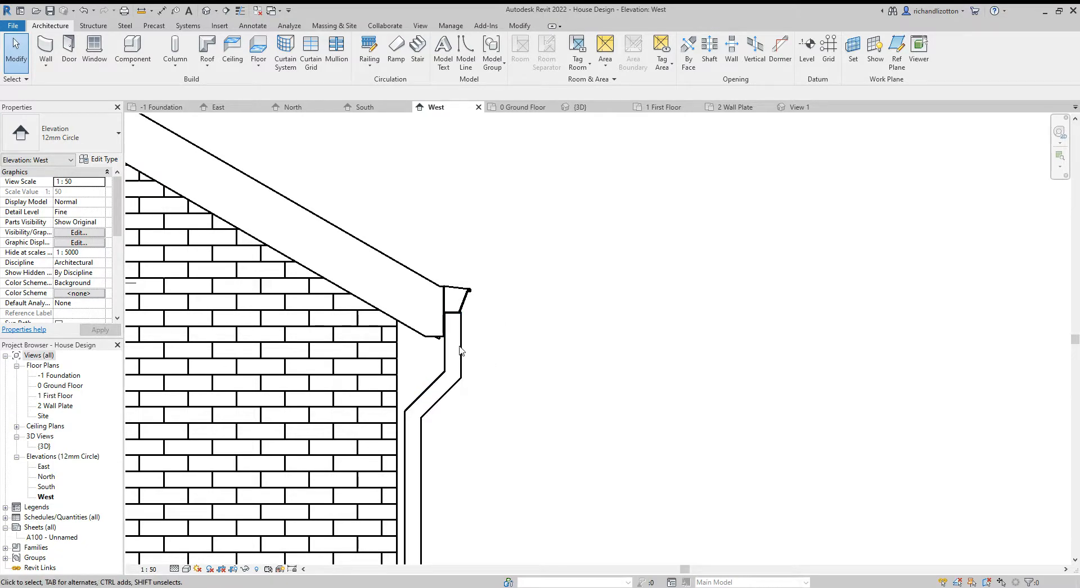
- Open the downpipe family for editing, dismissing the save reminder
{"action": "left_click", "coordinate": [451, 379]}
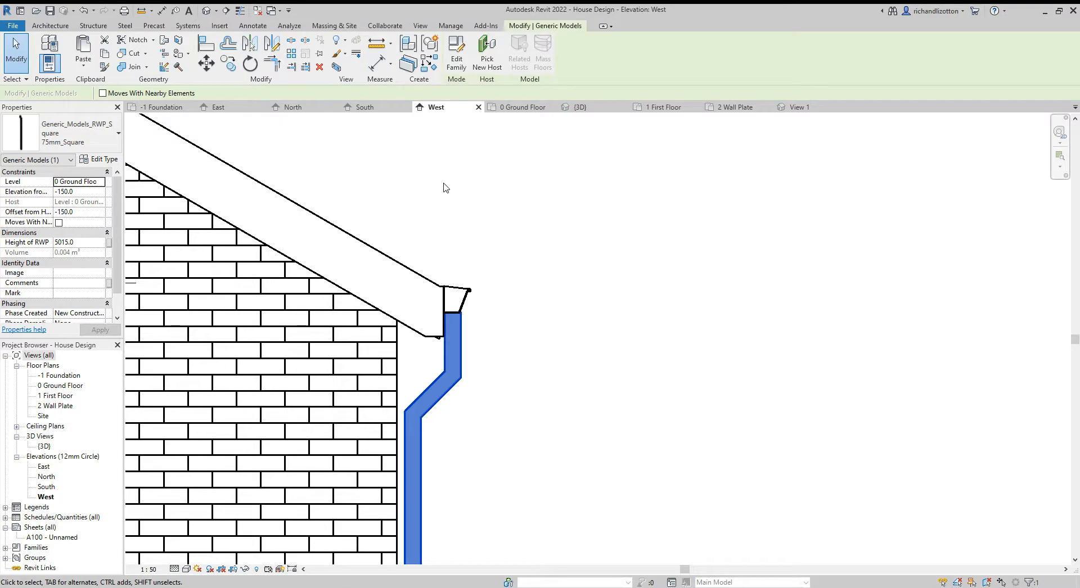
{"action": "left_click", "coordinate": [456, 53]}
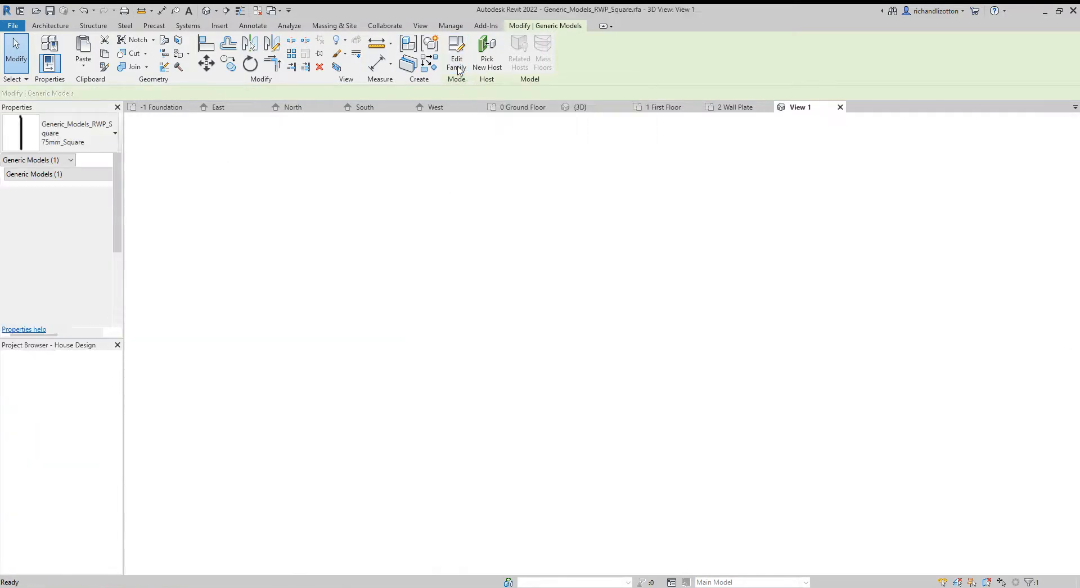
{"action": "left_click", "coordinate": [456, 52]}
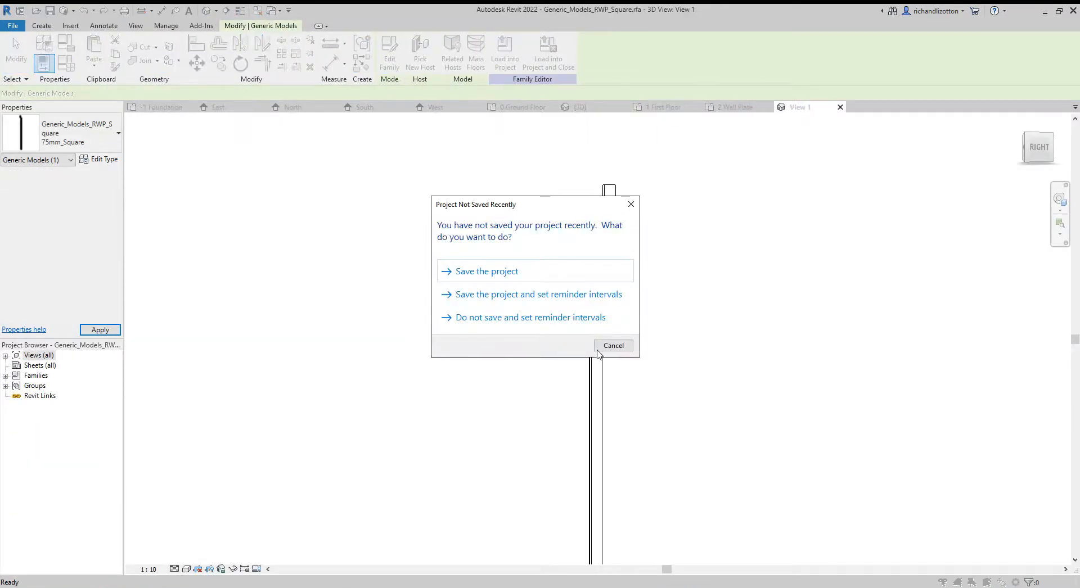
{"action": "left_click", "coordinate": [612, 346]}
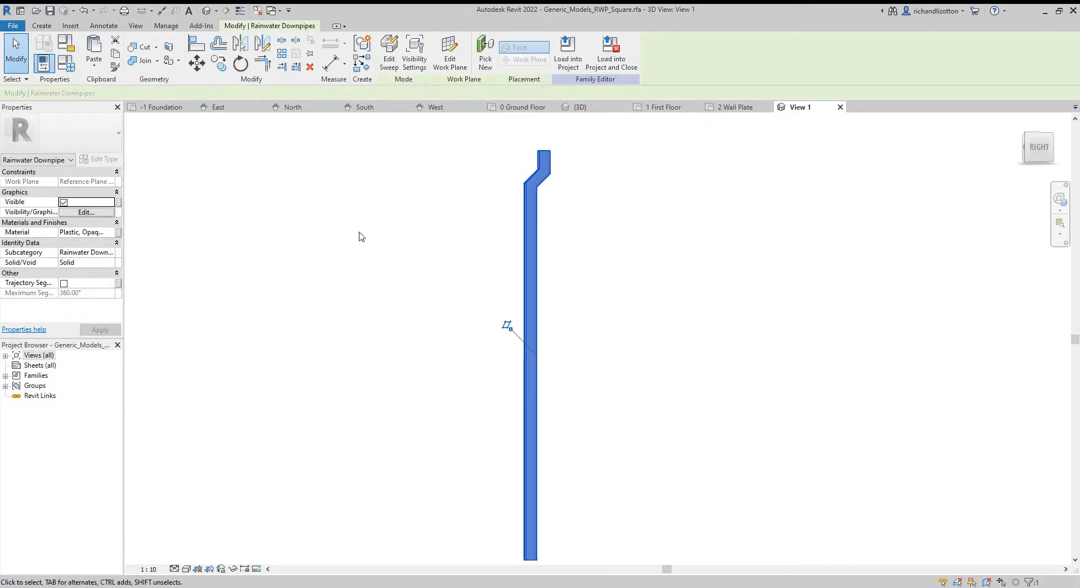
{"action": "mouse_move", "coordinate": [12, 110]}
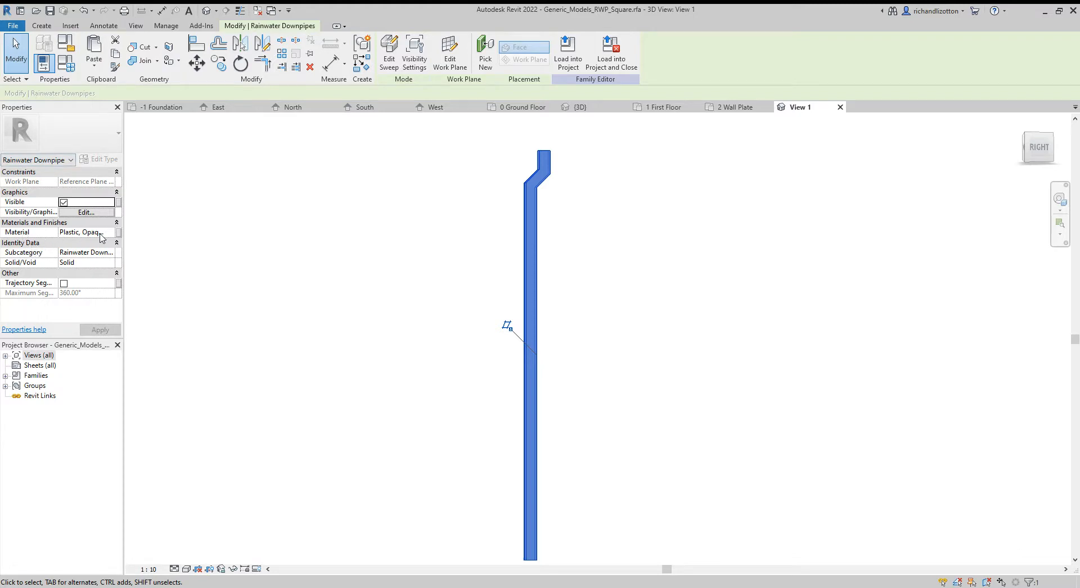
- Change the downpipe material to White plastic in the Material Browser
{"action": "left_click", "coordinate": [117, 232]}
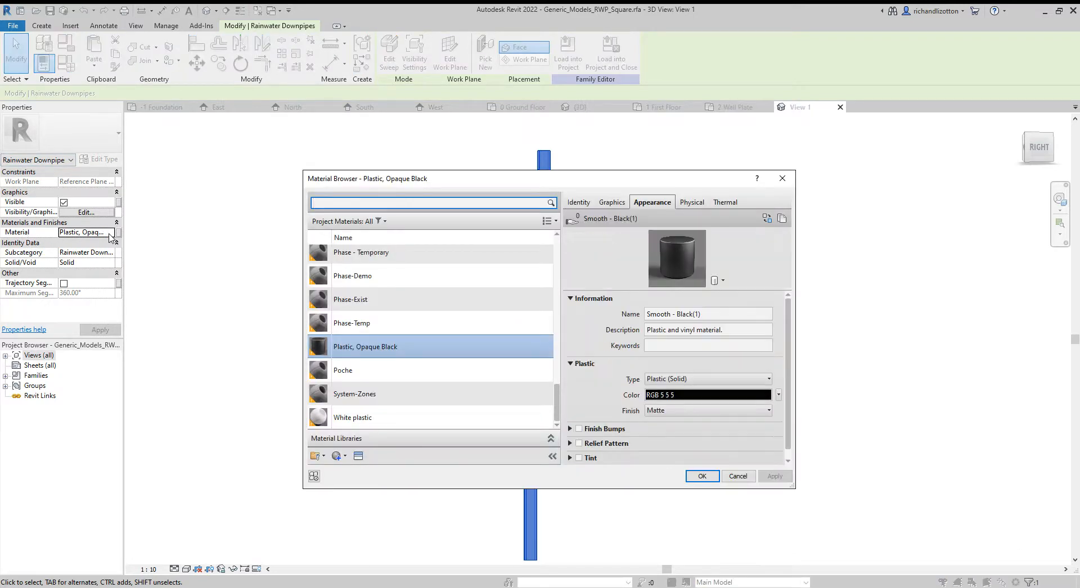
{"action": "mouse_move", "coordinate": [397, 351]}
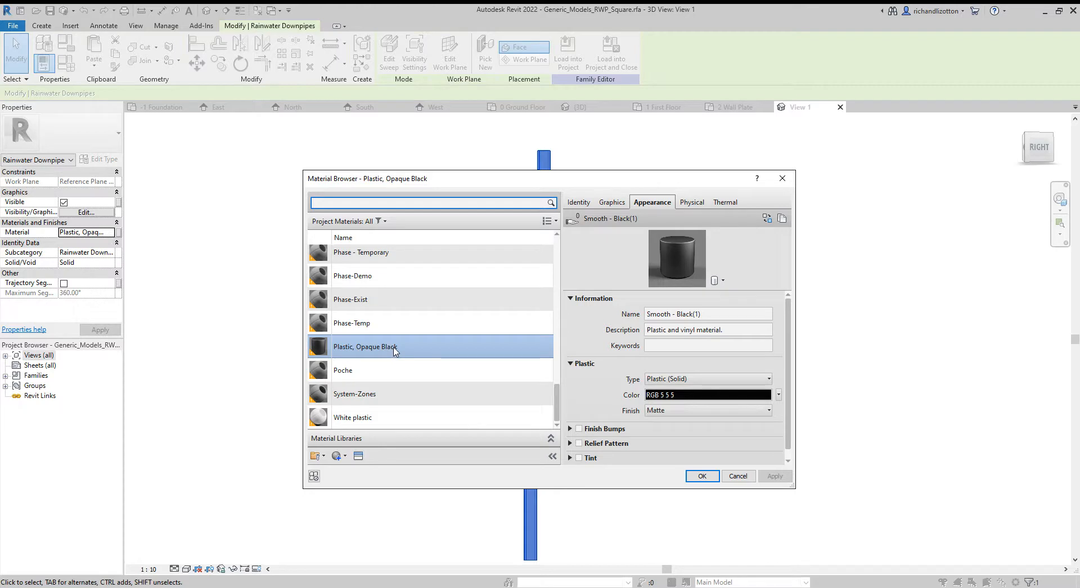
{"action": "left_click", "coordinate": [353, 418]}
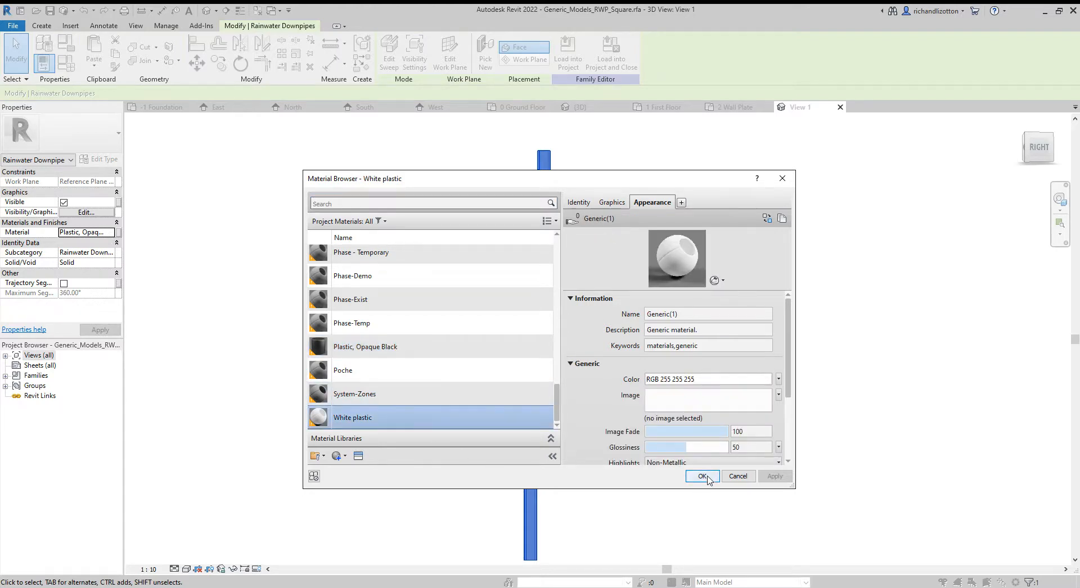
{"action": "left_click", "coordinate": [702, 476]}
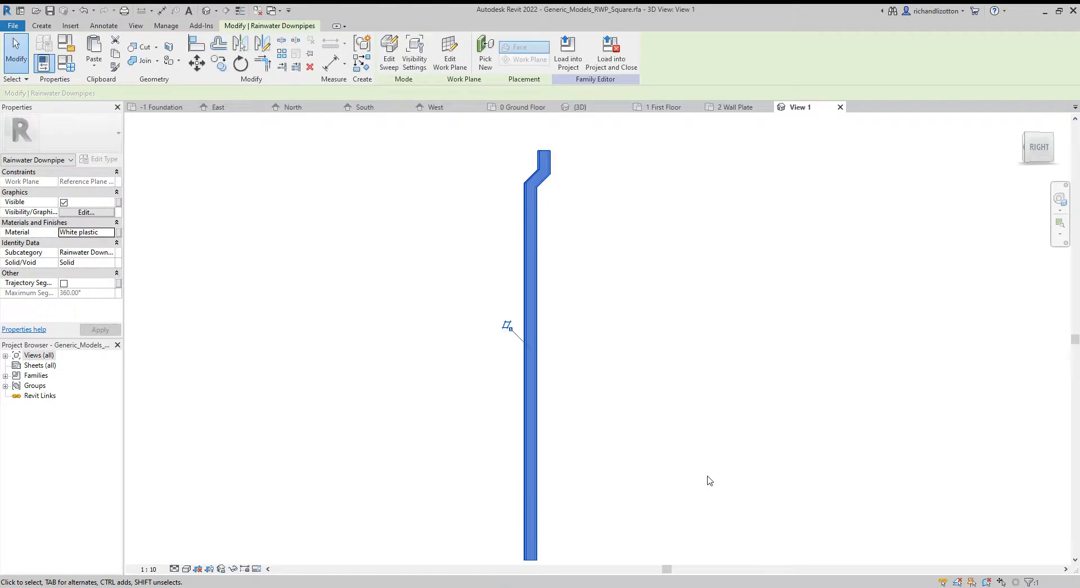
{"action": "mouse_move", "coordinate": [628, 244]}
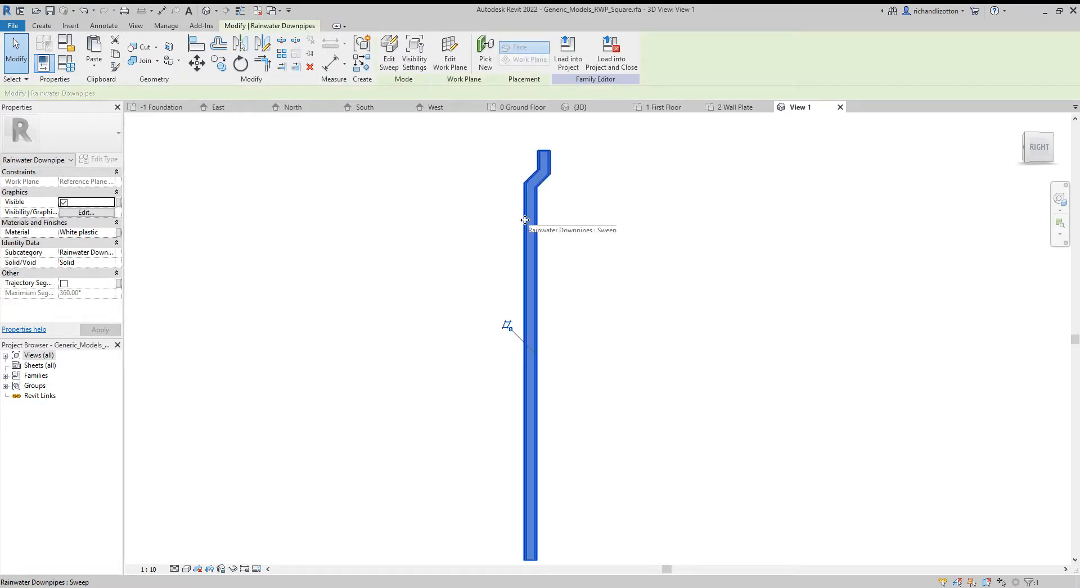
{"action": "mouse_move", "coordinate": [529, 179]}
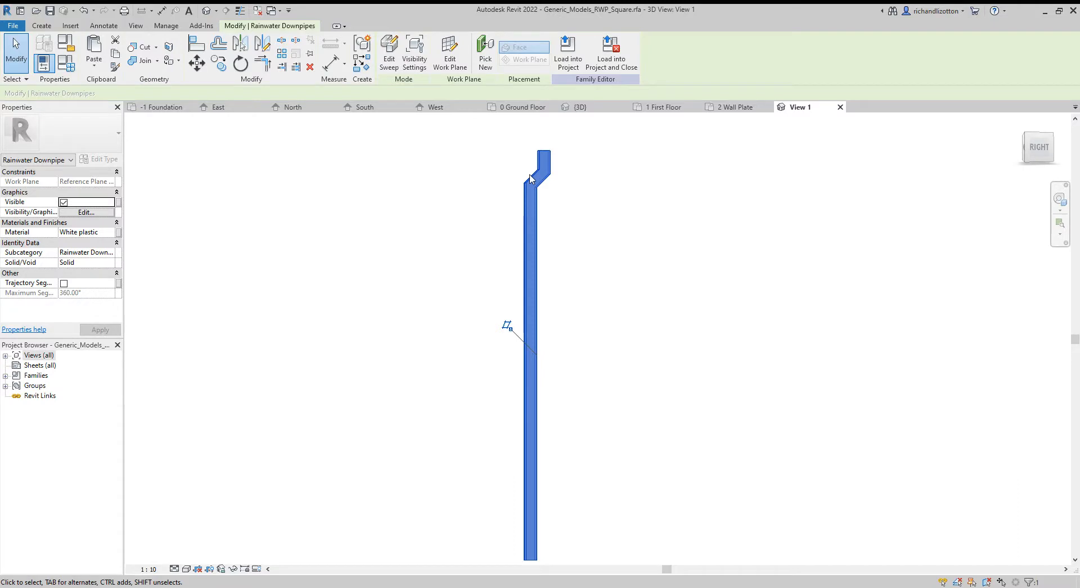
- Edit the sweep's path sketch and select the top swan-neck segment
{"action": "left_click", "coordinate": [388, 52]}
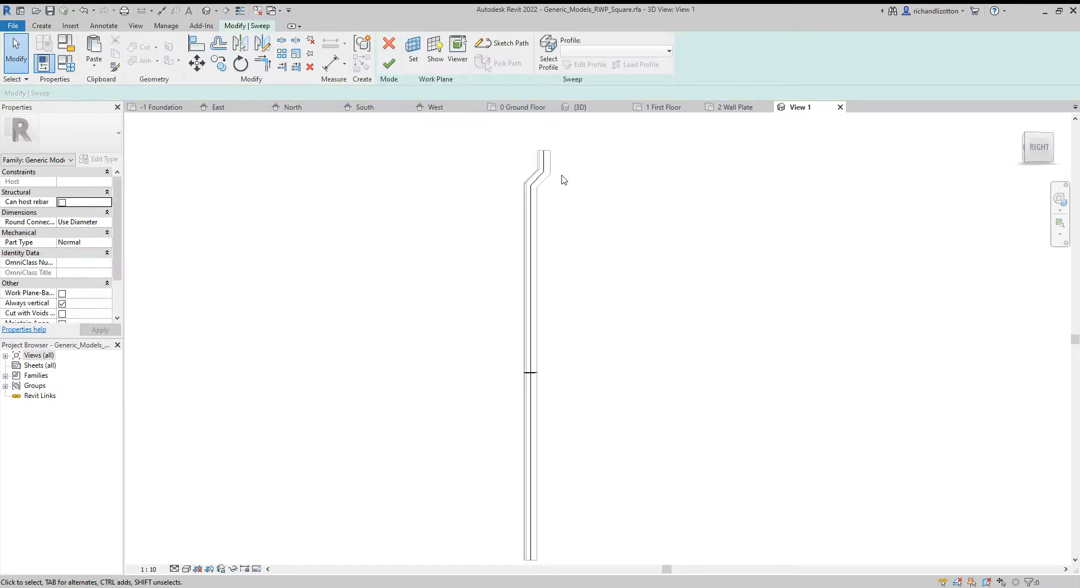
{"action": "mouse_move", "coordinate": [512, 75]}
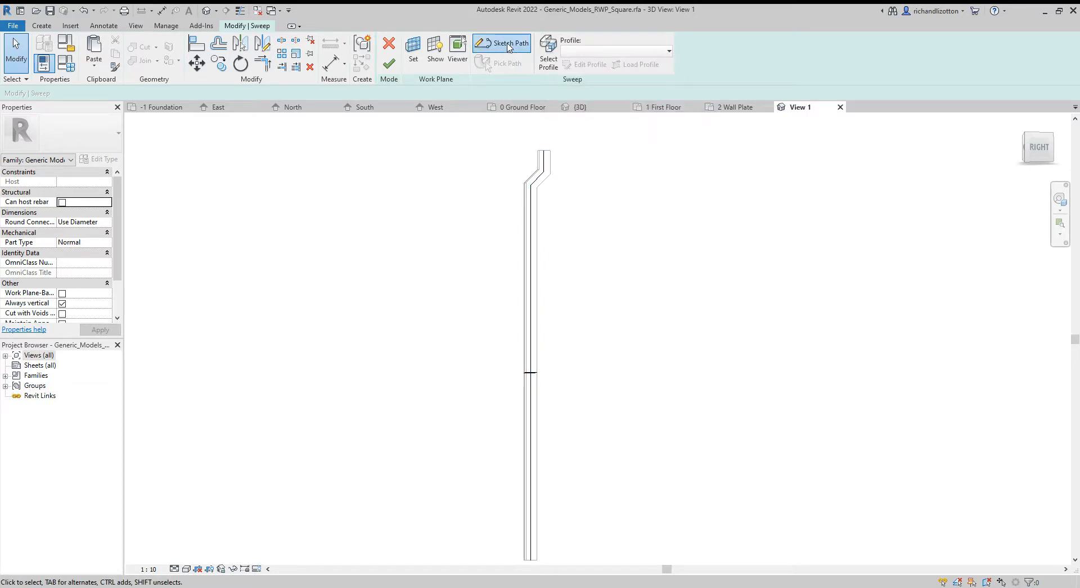
{"action": "left_click", "coordinate": [509, 43]}
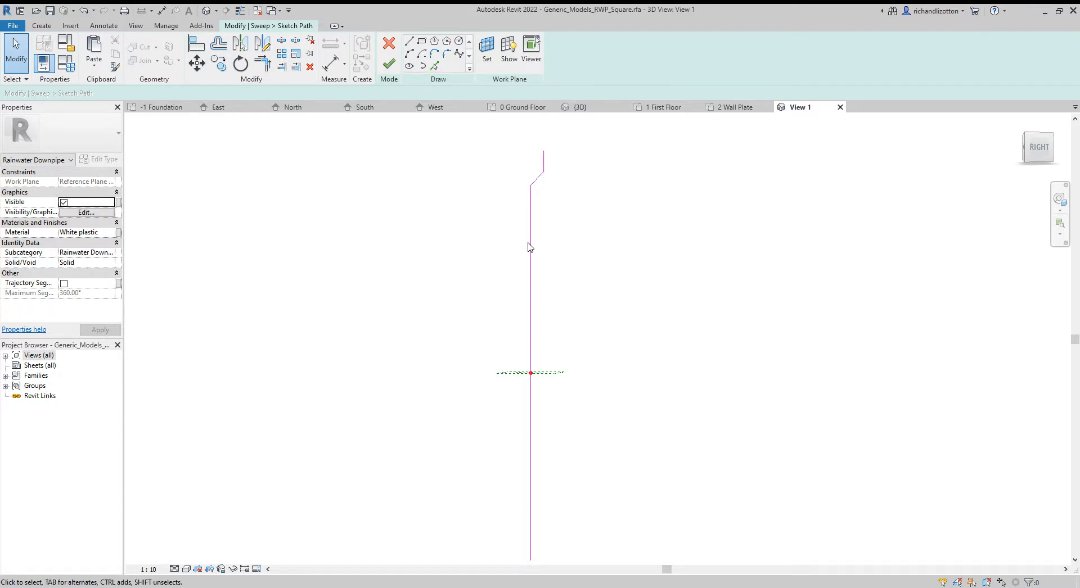
{"action": "mouse_move", "coordinate": [545, 163]}
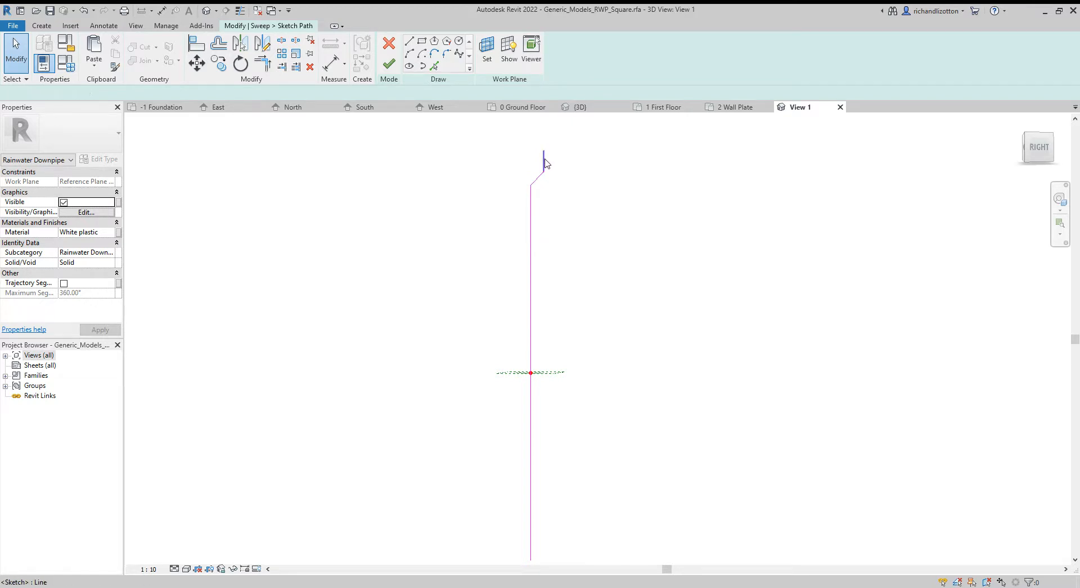
{"action": "left_click", "coordinate": [532, 165]}
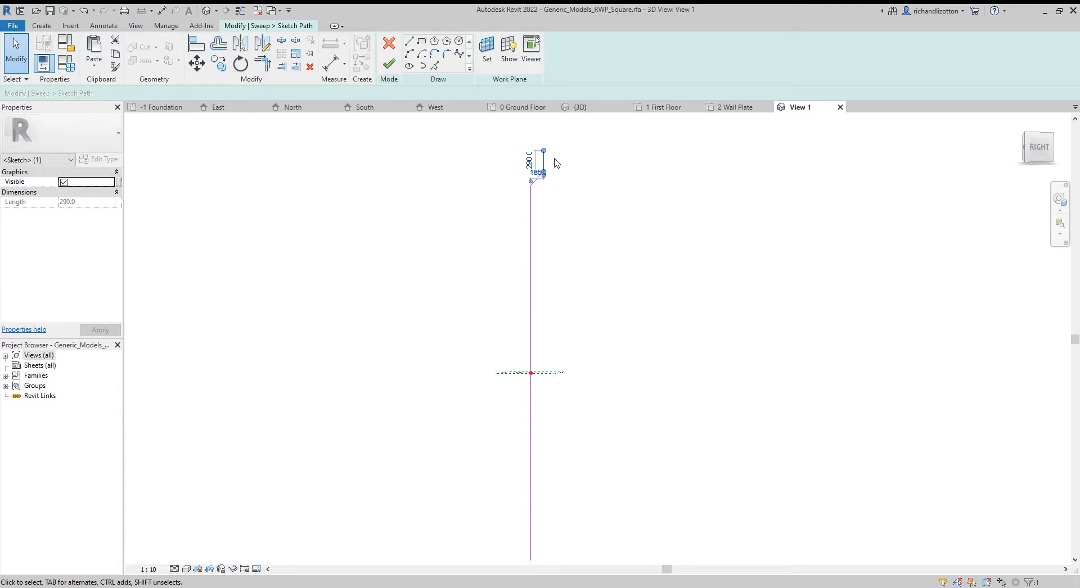
{"action": "mouse_move", "coordinate": [539, 164]}
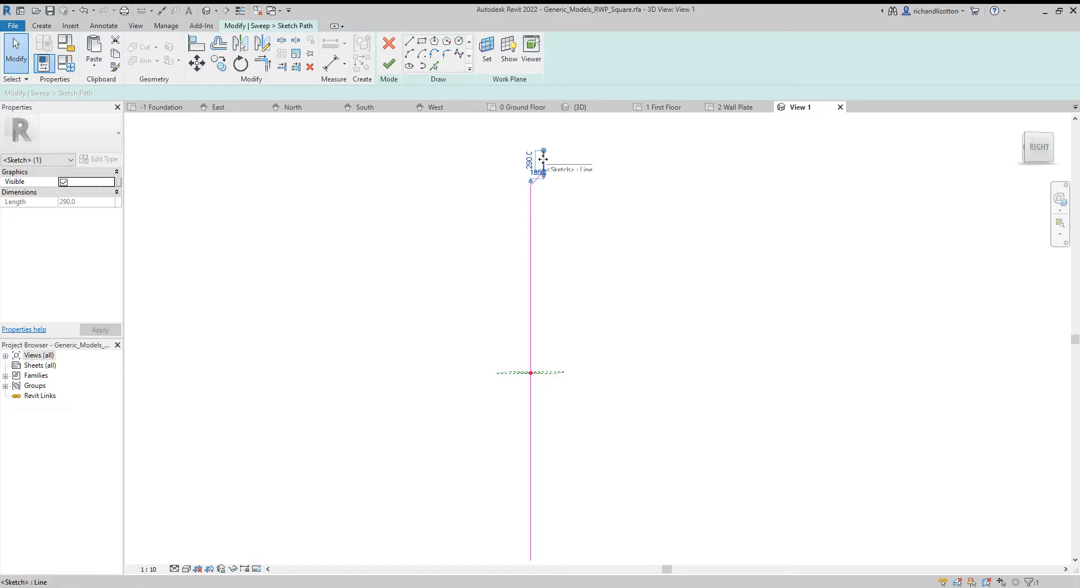
{"action": "mouse_move", "coordinate": [551, 166]}
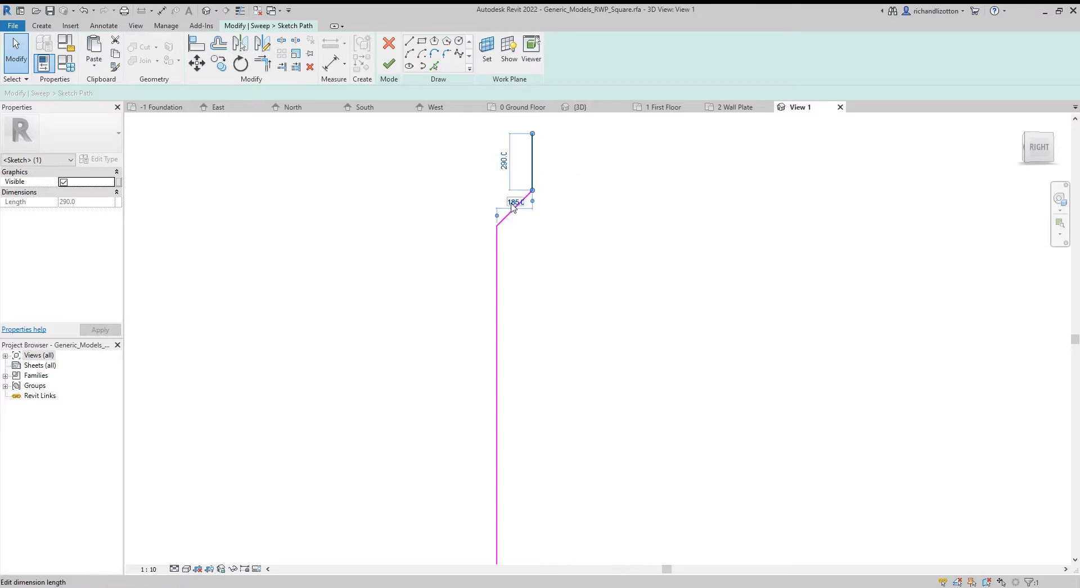
{"action": "mouse_move", "coordinate": [513, 207]}
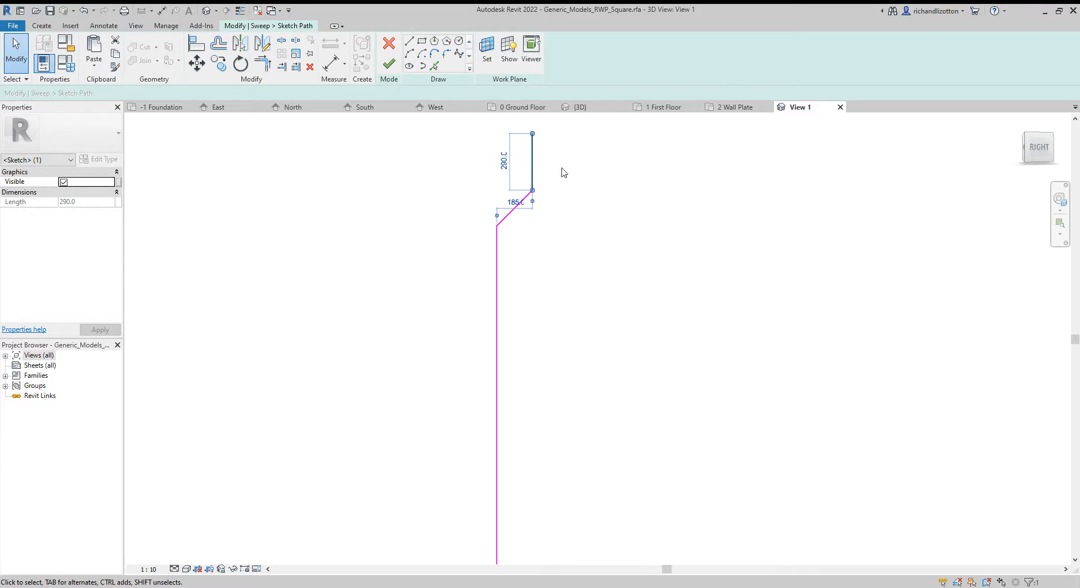
{"action": "mouse_move", "coordinate": [523, 175]}
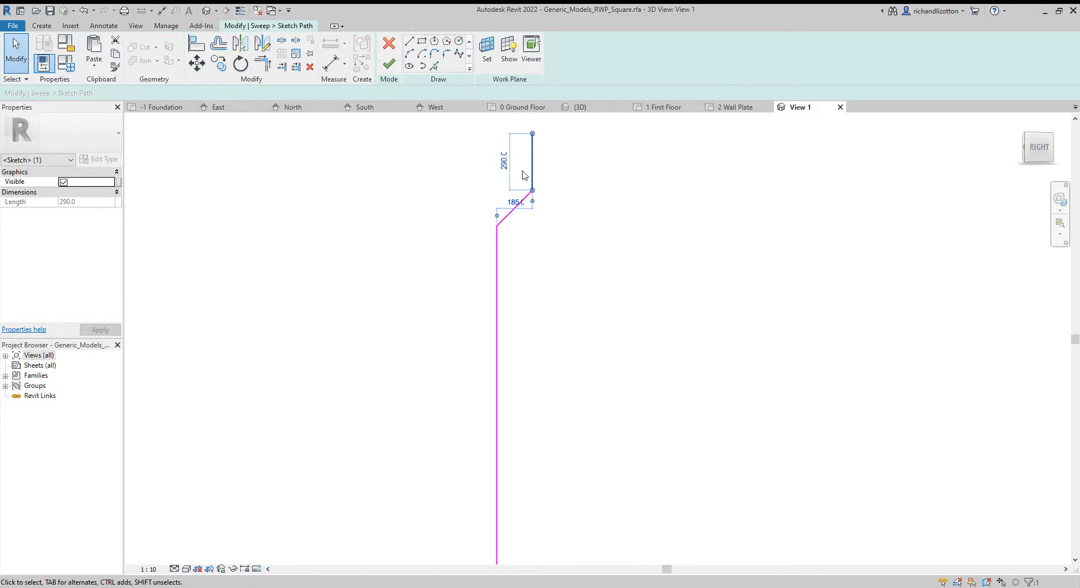
{"action": "mouse_move", "coordinate": [560, 180]}
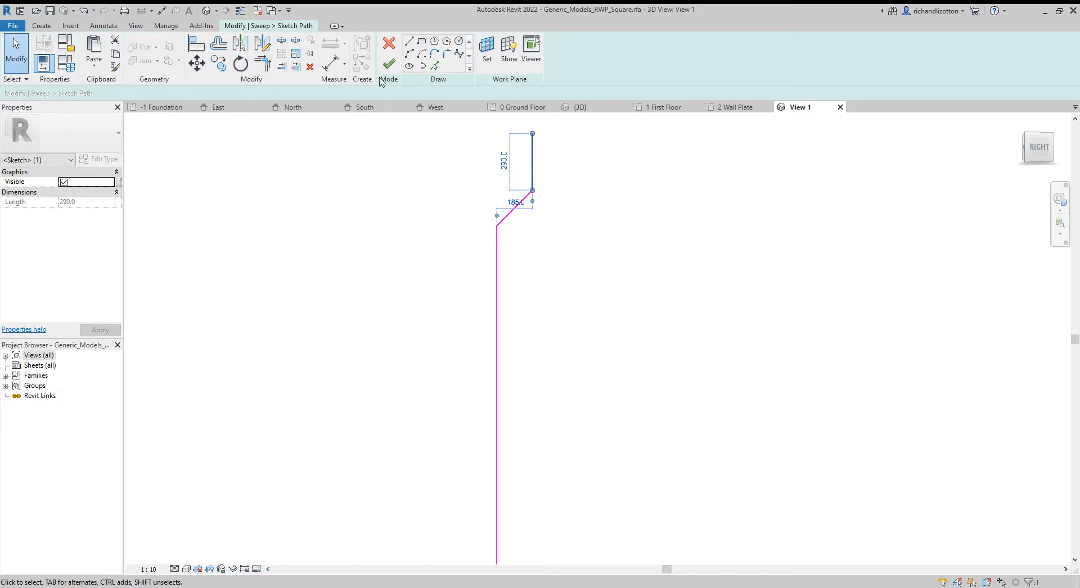
{"action": "mouse_move", "coordinate": [388, 65]}
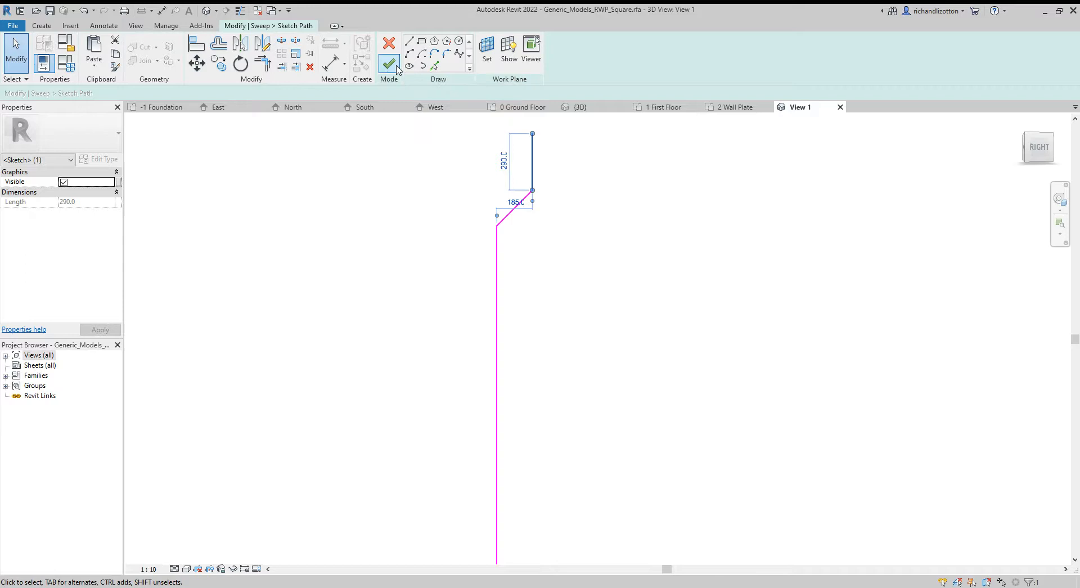
- Finish the downpipe sweep and start loading the family into the house project
{"action": "left_click", "coordinate": [388, 63]}
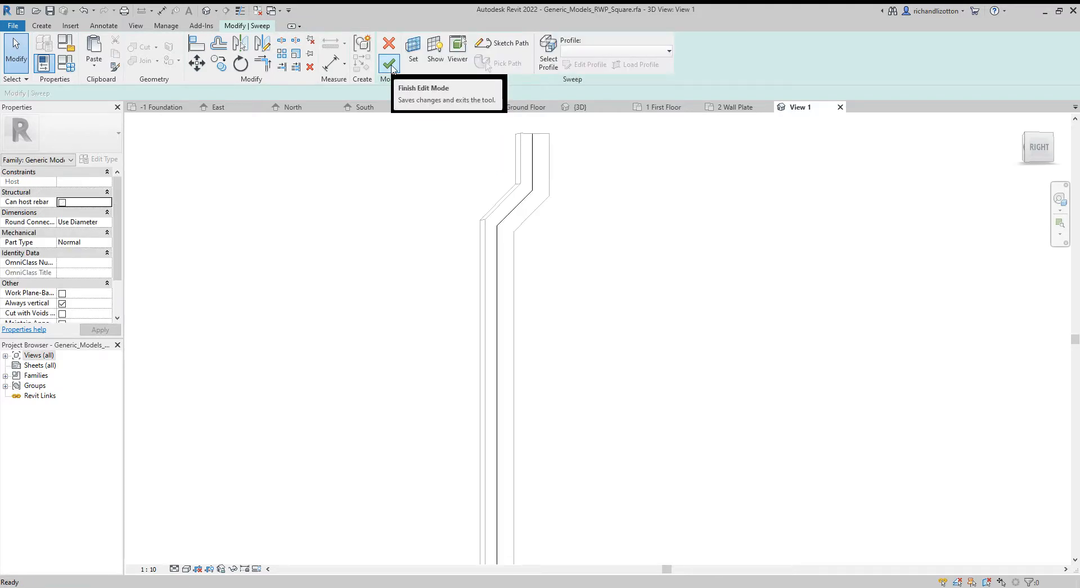
{"action": "left_click", "coordinate": [388, 44]}
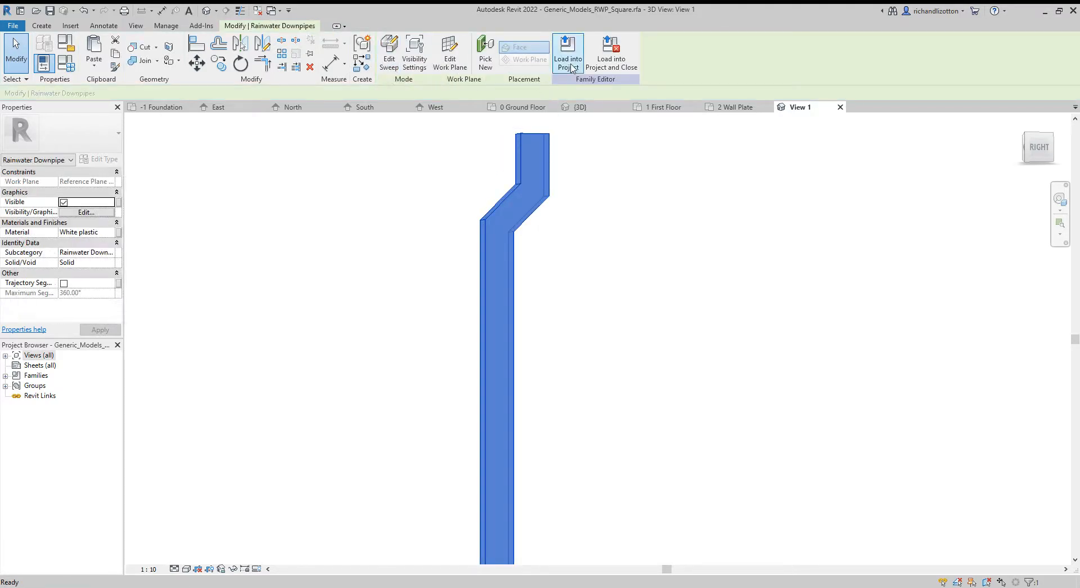
{"action": "left_click", "coordinate": [567, 52]}
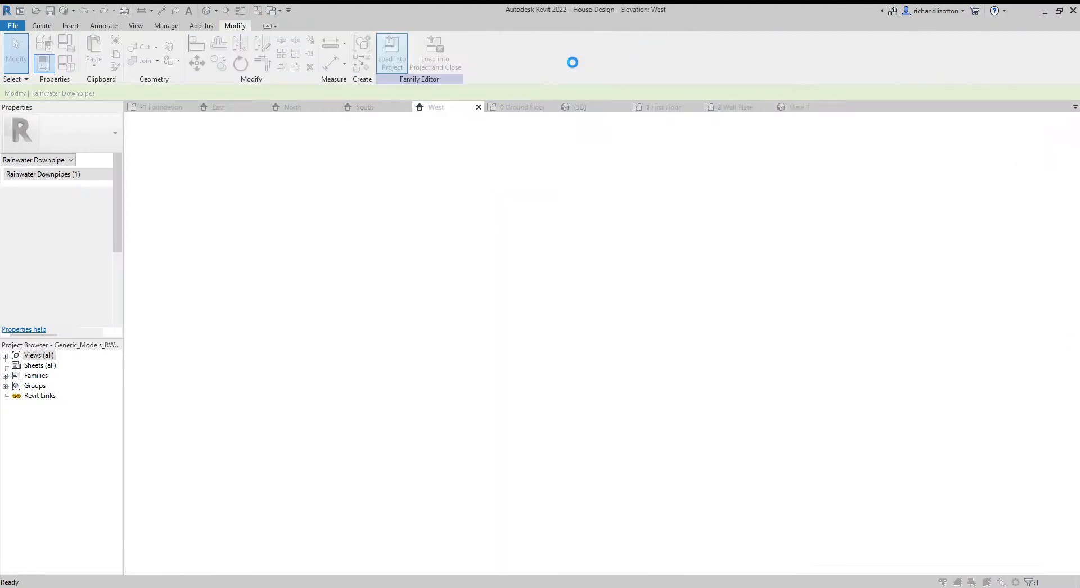
{"action": "left_click", "coordinate": [391, 53]}
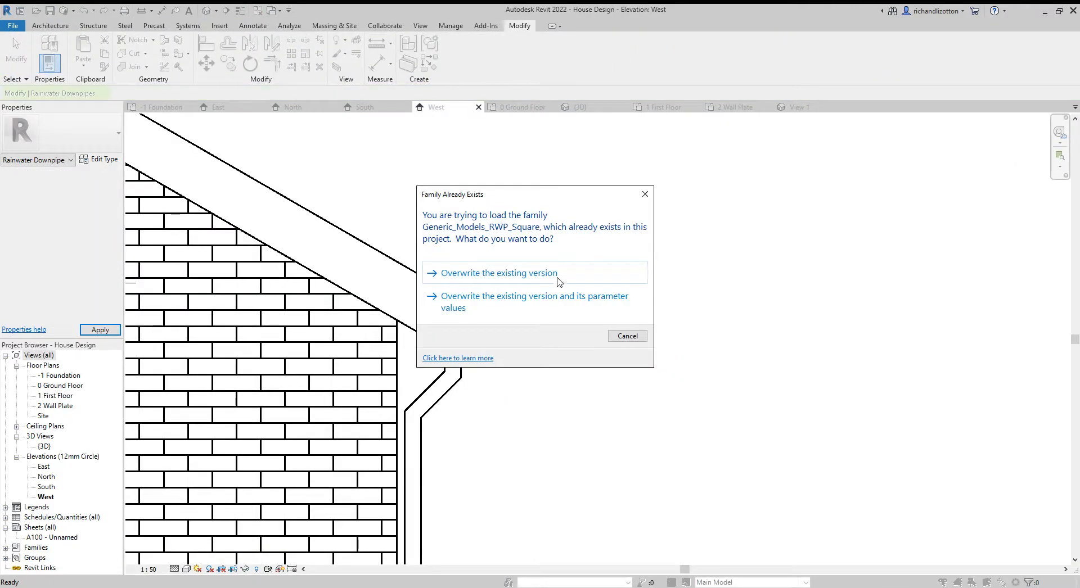
- Overwrite the existing downpipe version and show the house in the 3D view
{"action": "left_click", "coordinate": [498, 273]}
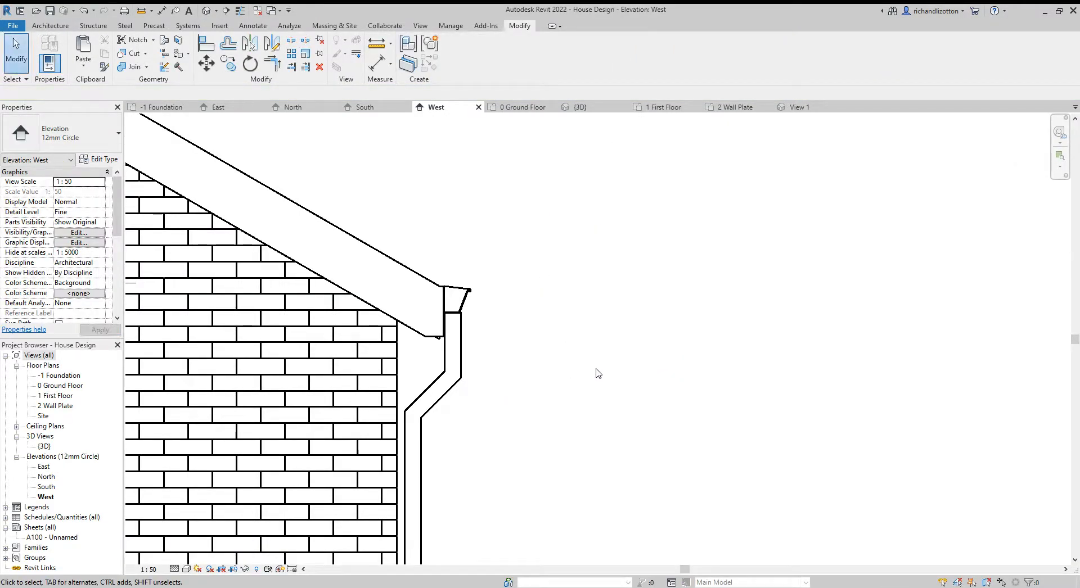
{"action": "mouse_move", "coordinate": [521, 107]}
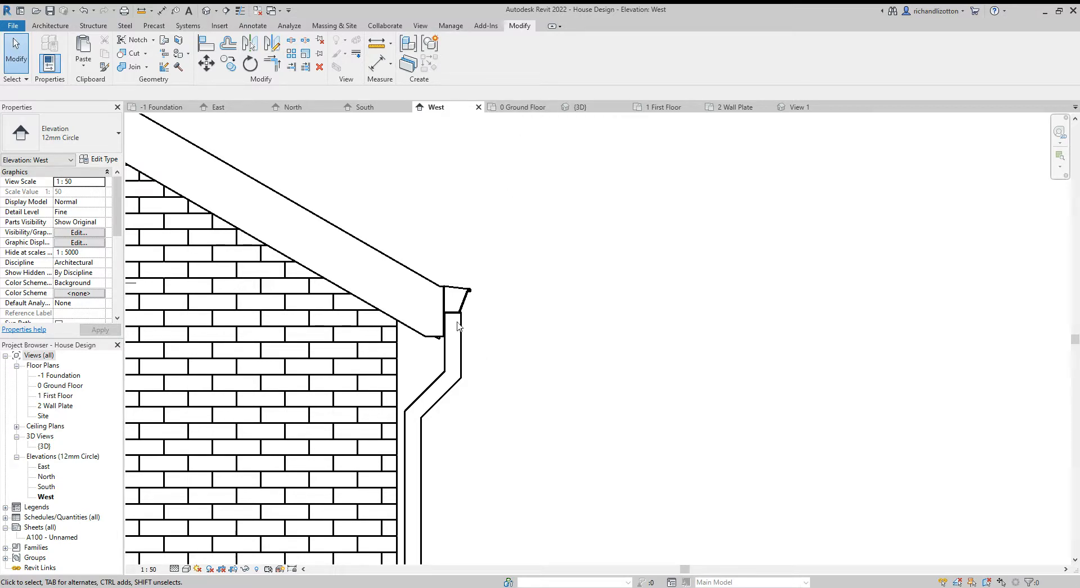
{"action": "left_click", "coordinate": [455, 300]}
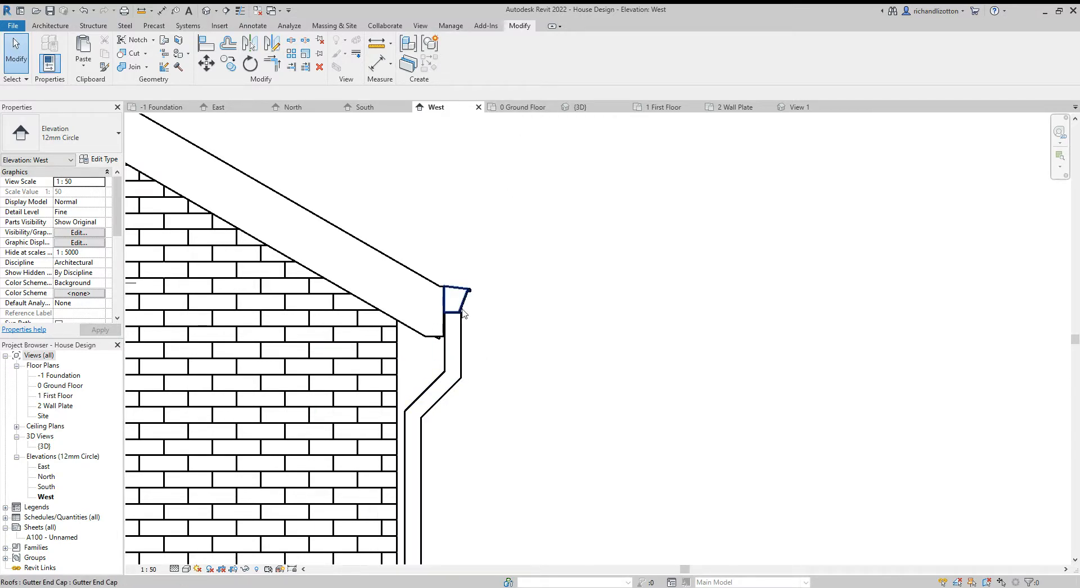
{"action": "left_click", "coordinate": [580, 107]}
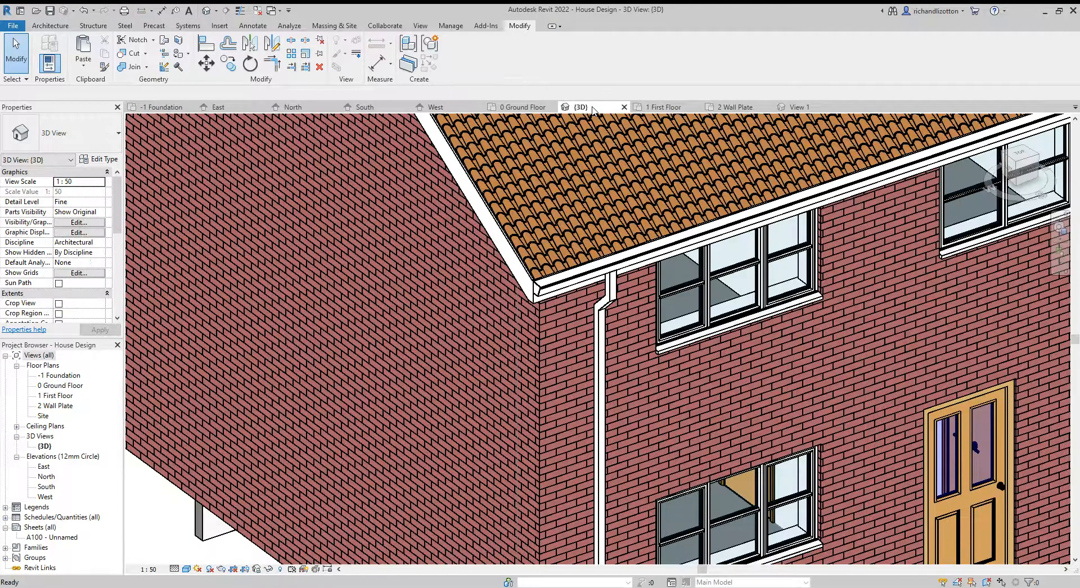